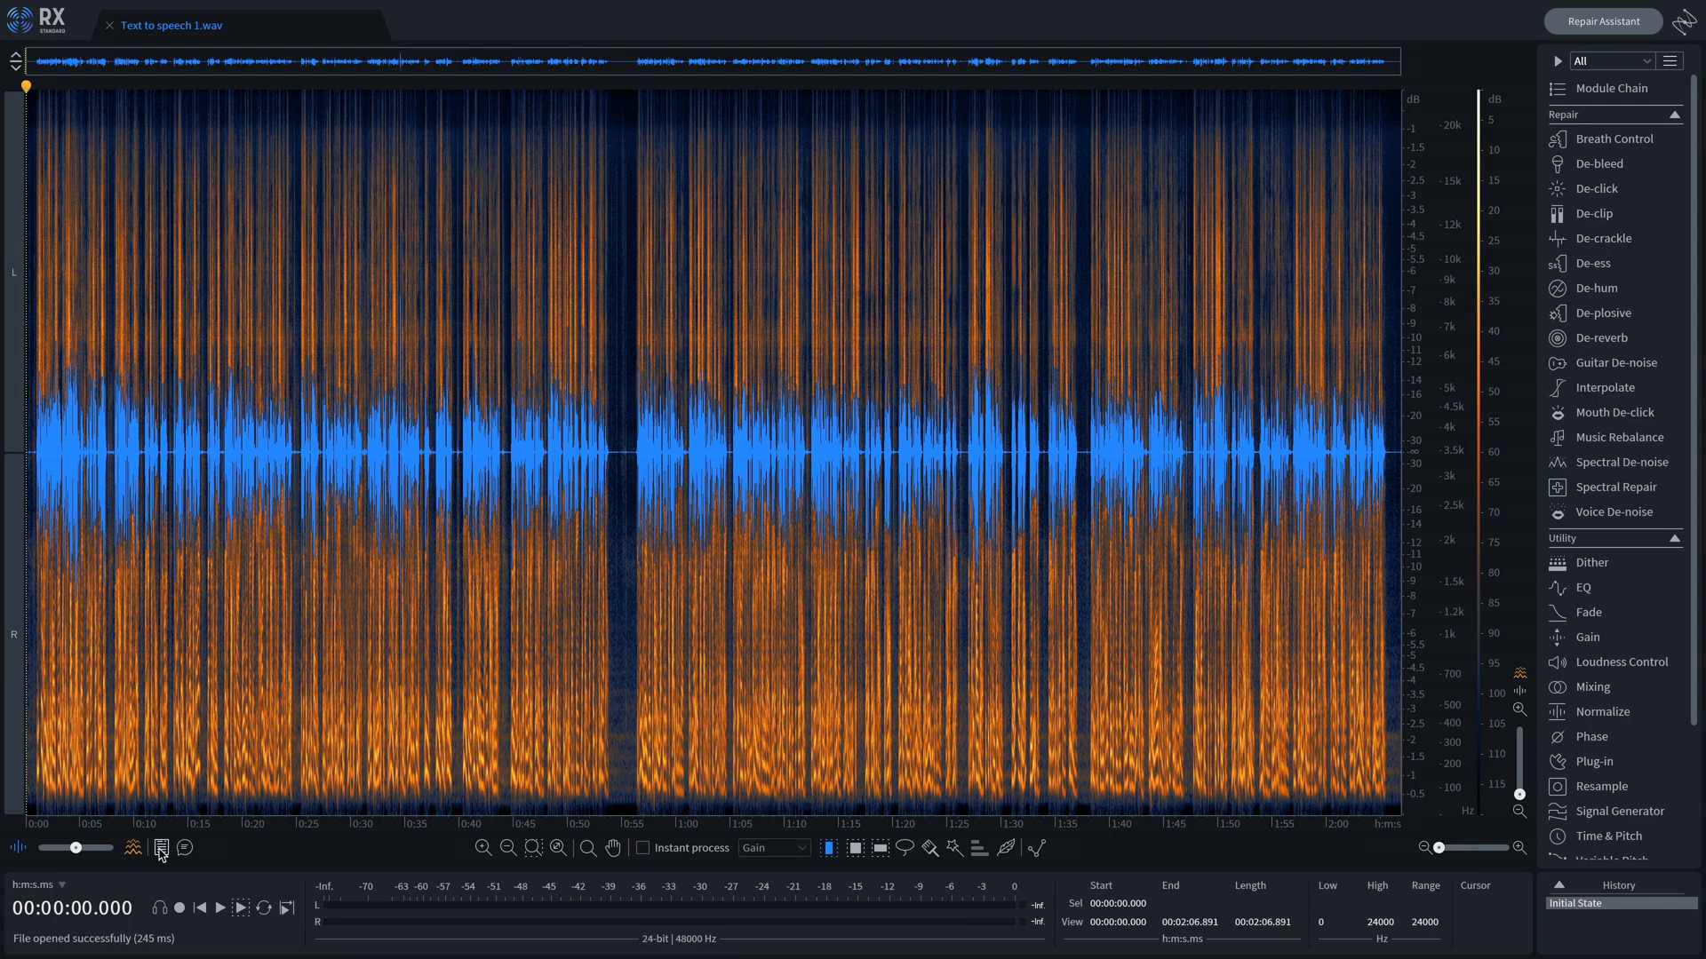
Compute the word-by-word transcript over the spectrogram and show the transcript search panel.
left_click(160, 848)
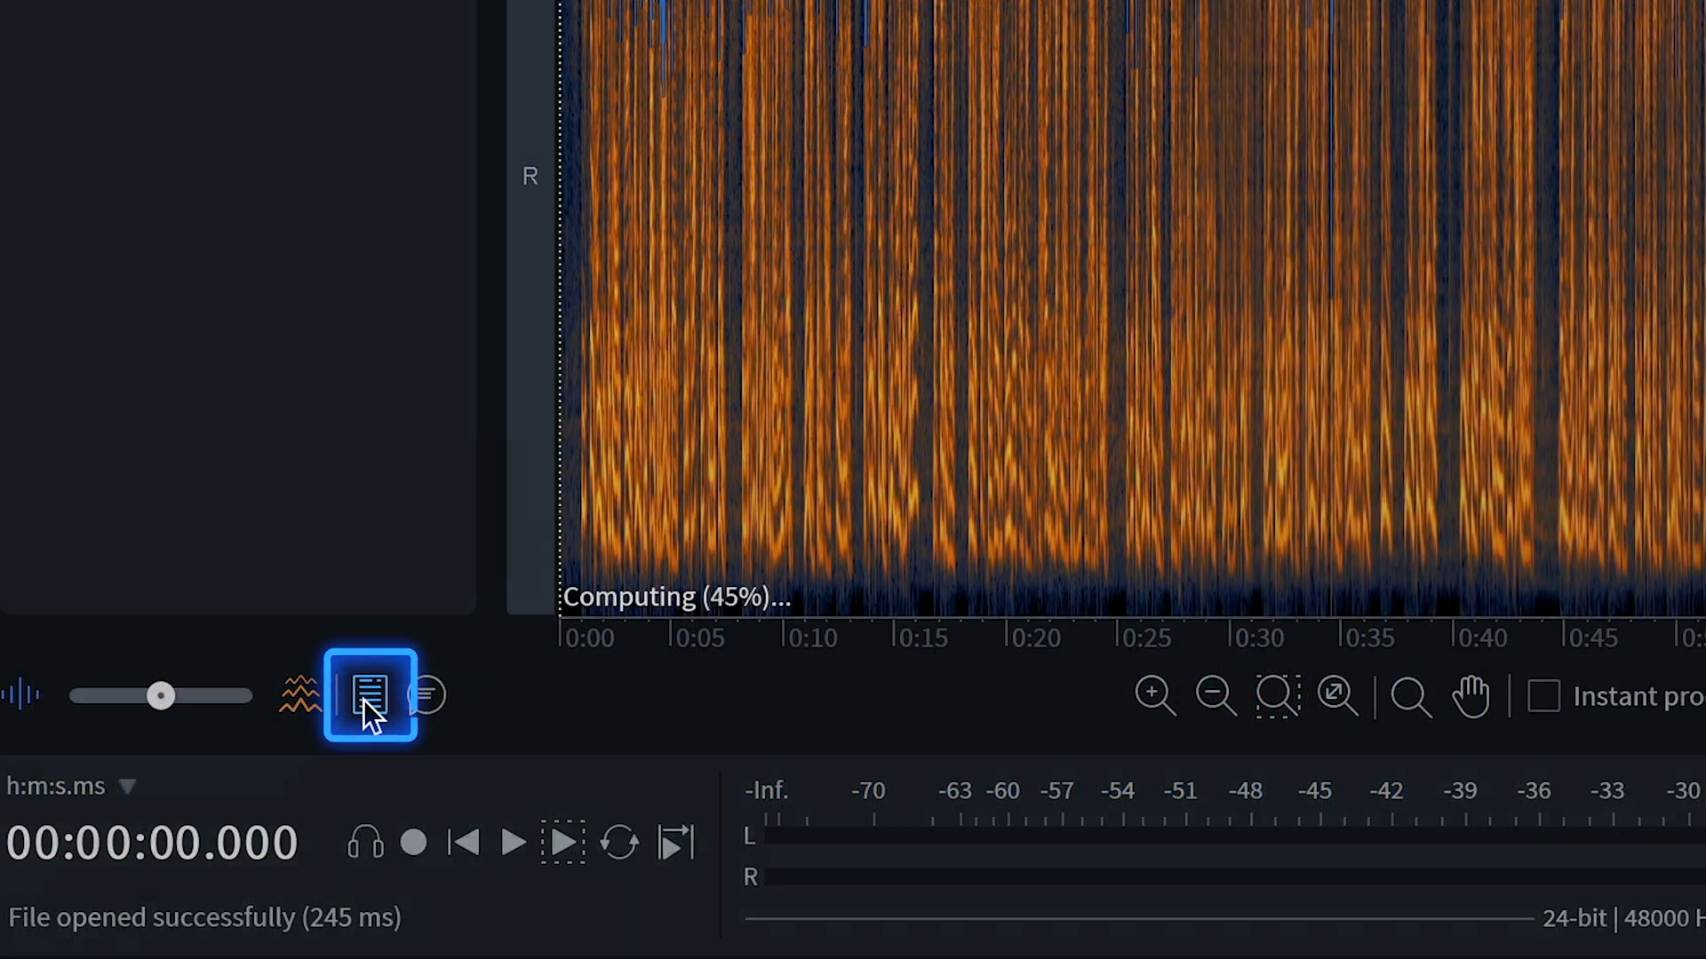
left_click(370, 698)
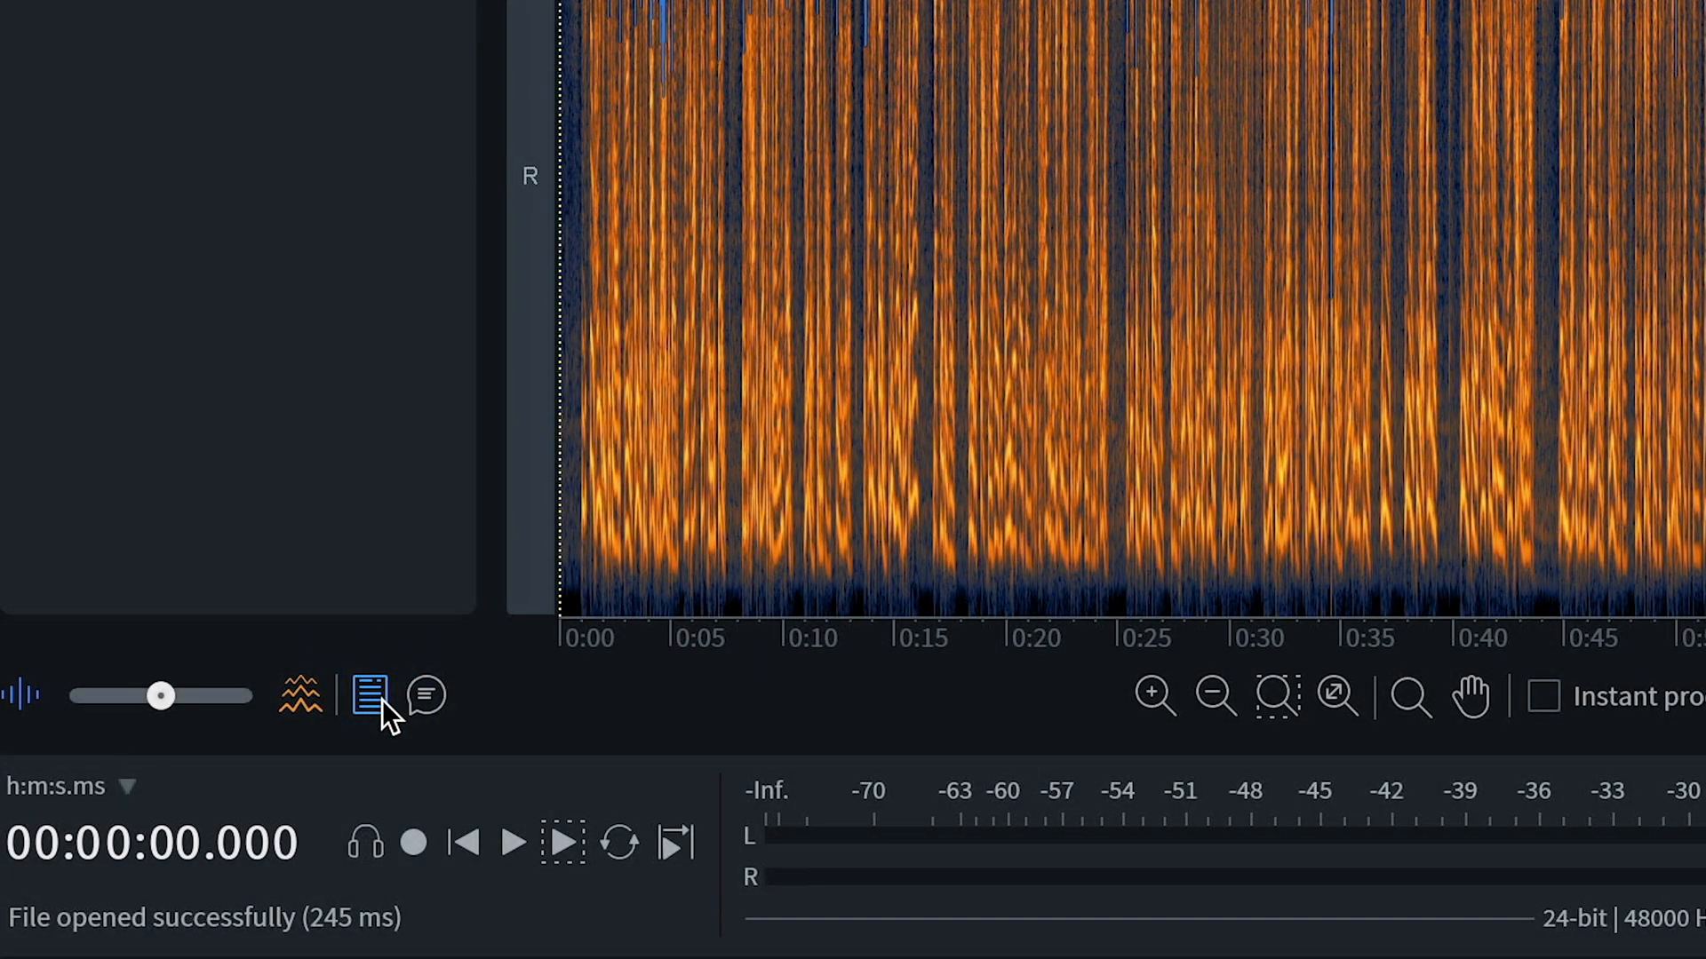
left_click(425, 699)
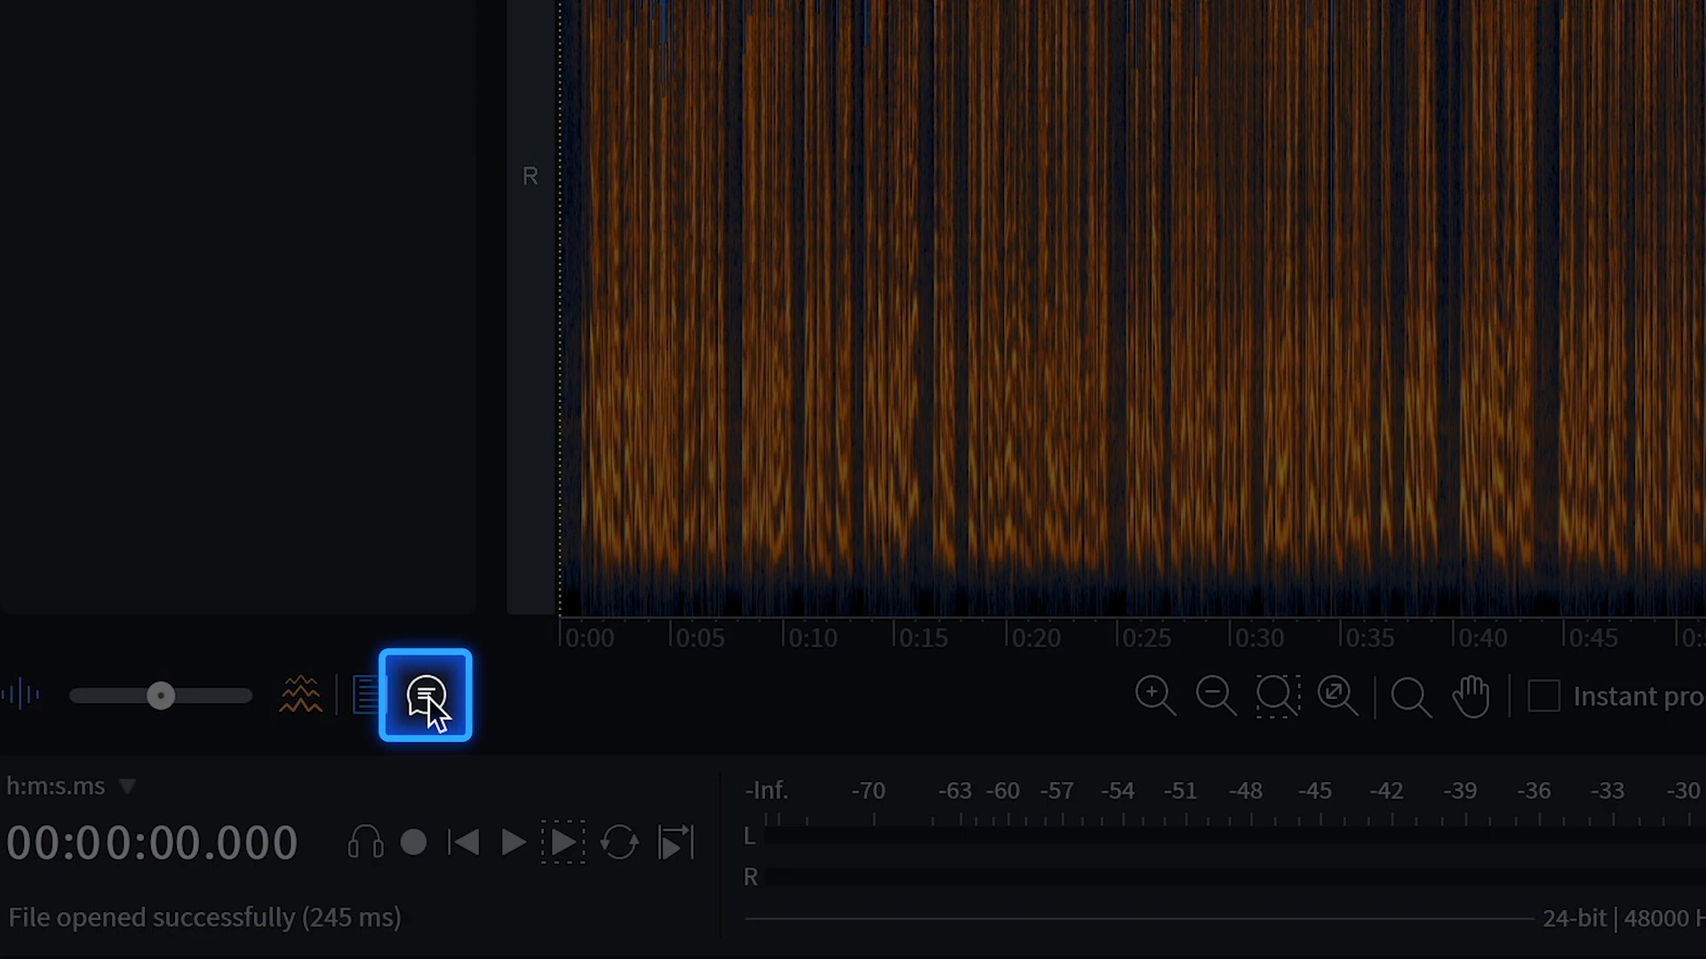
left_click(426, 696)
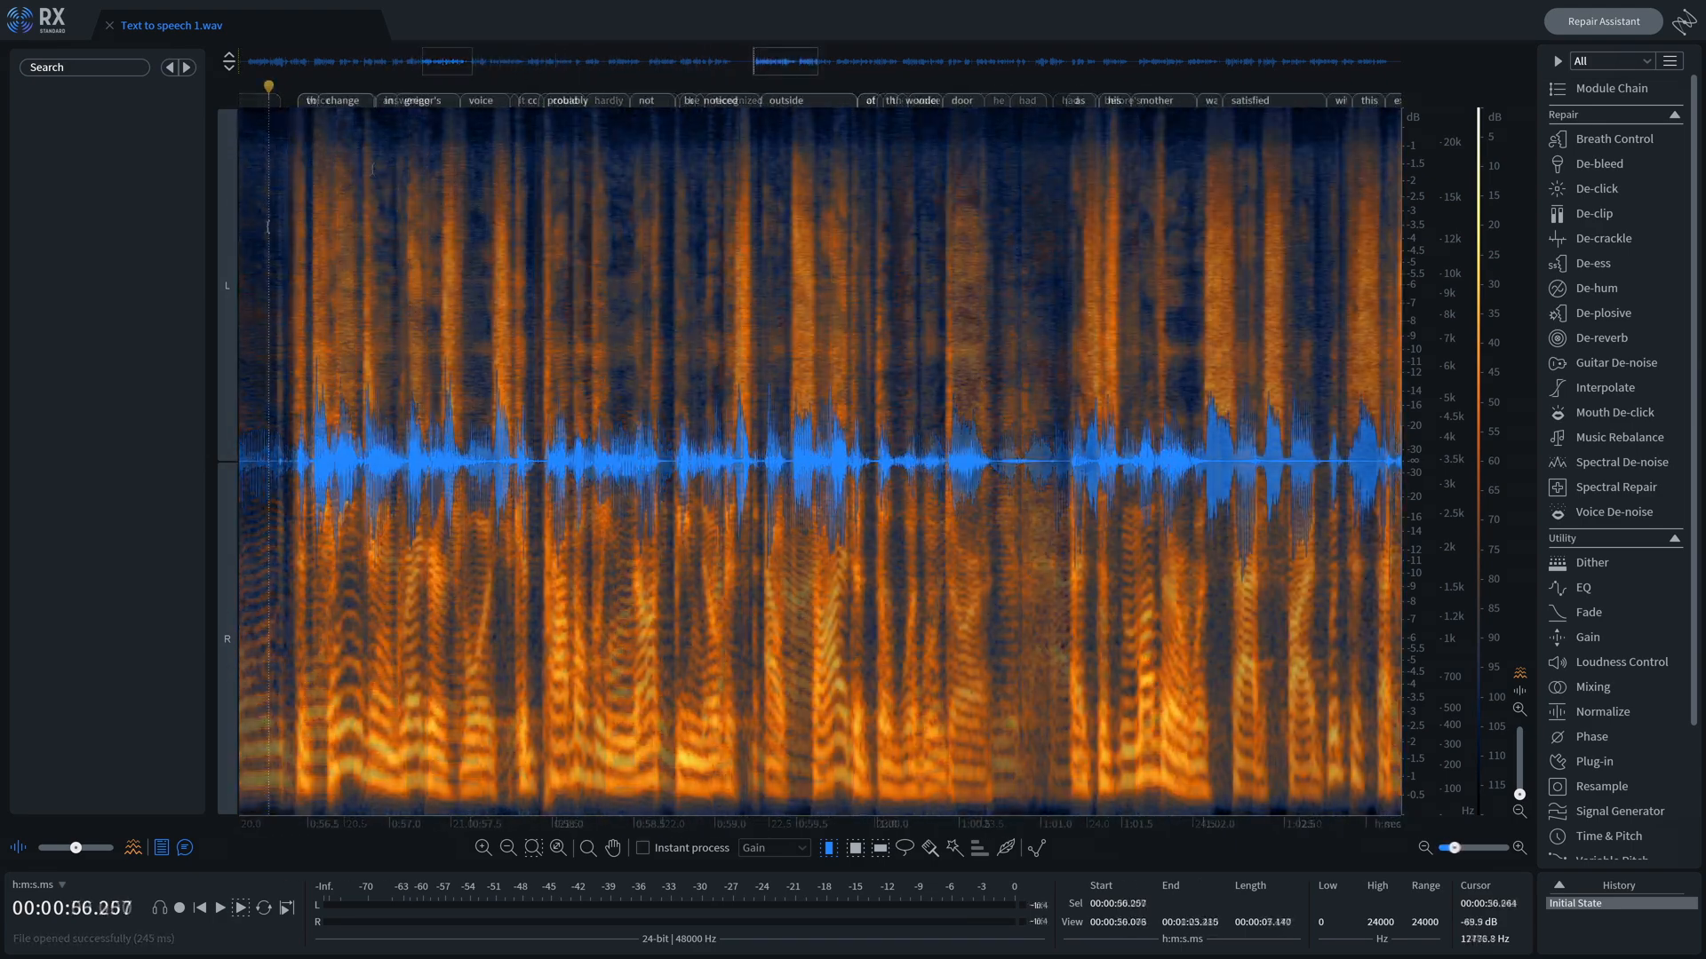
left_click(218, 908)
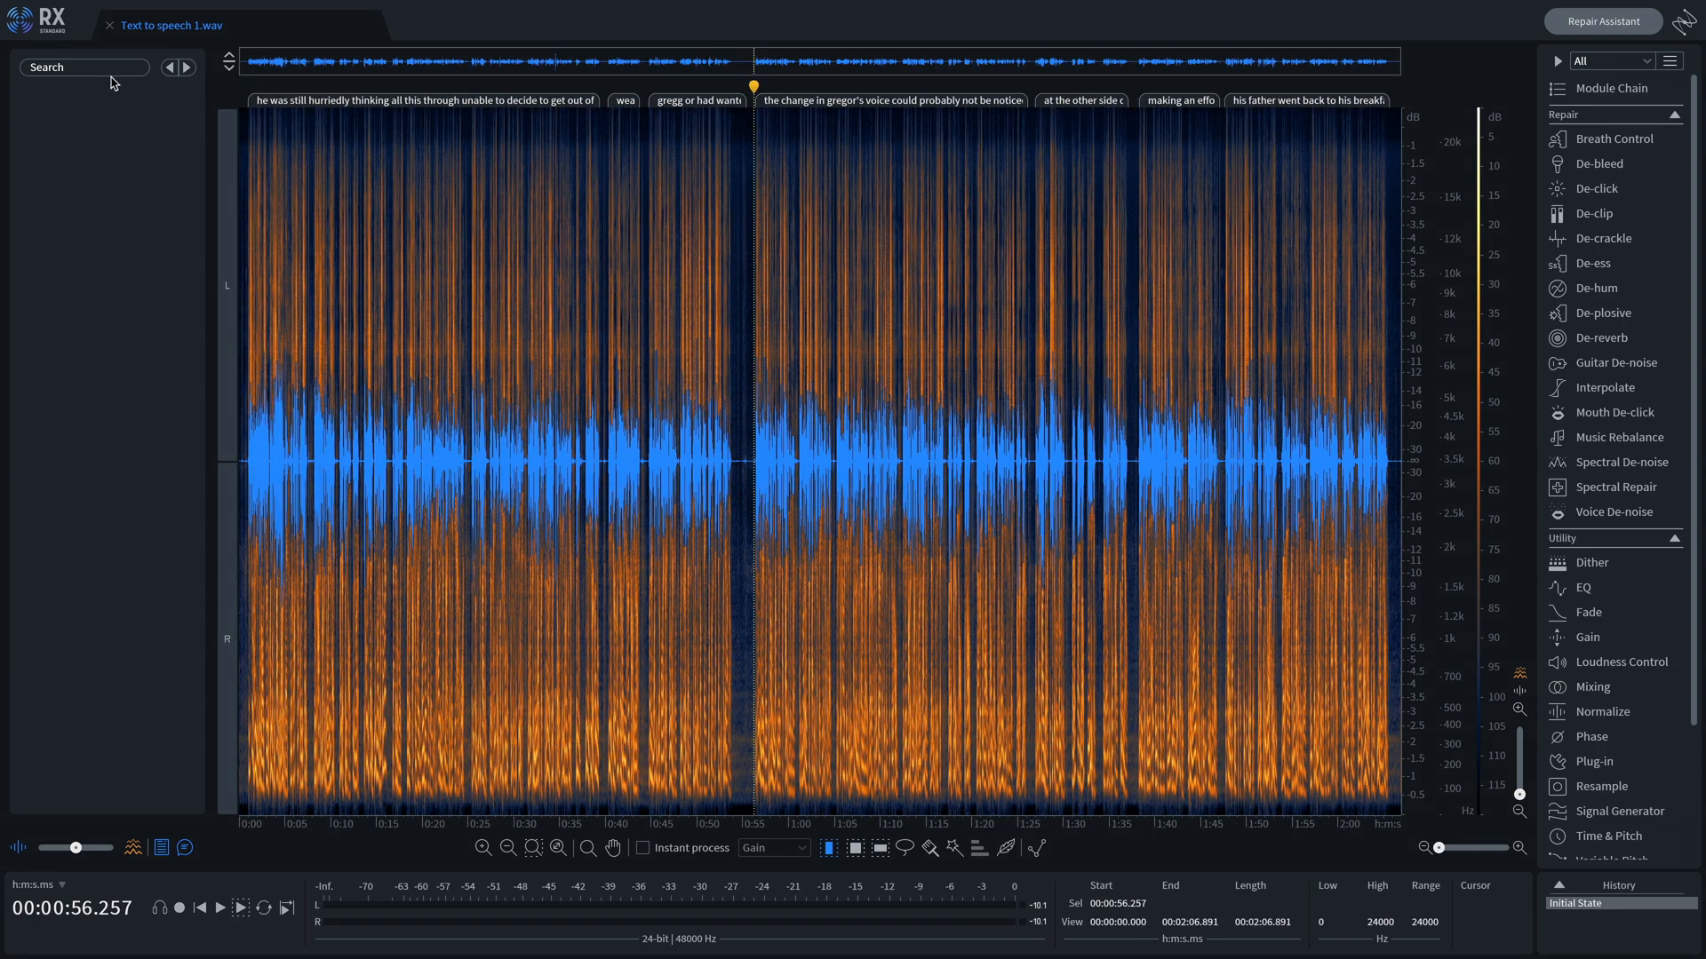
type("door")
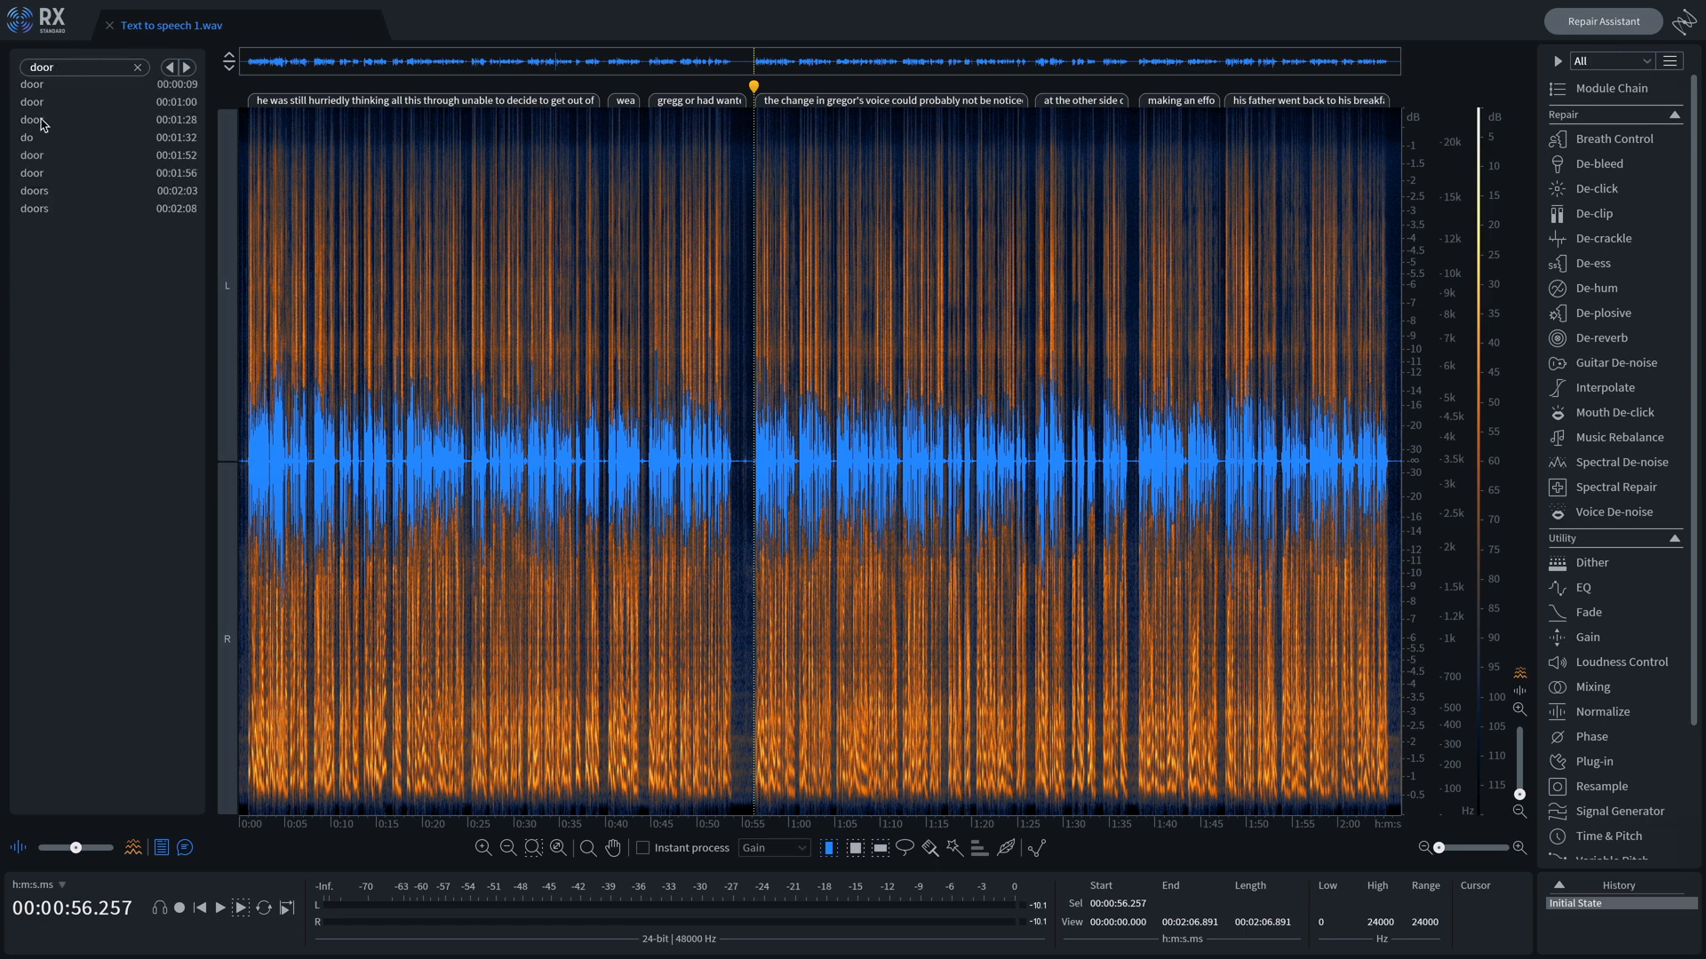
left_click(44, 121)
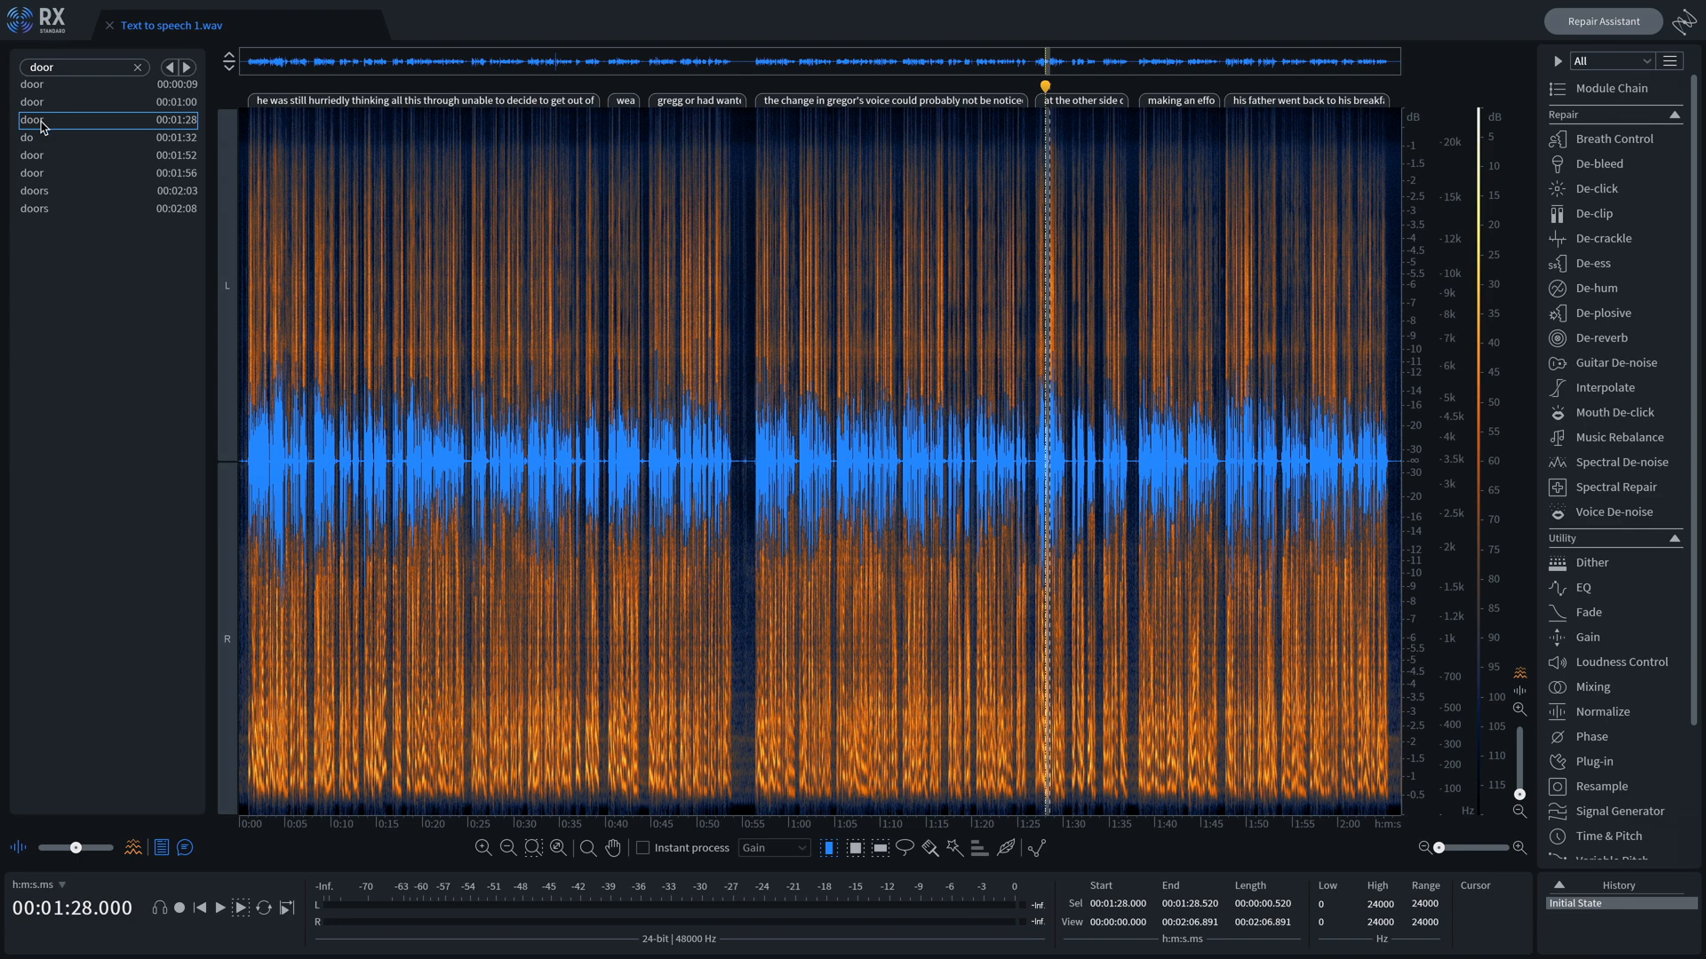
left_click(35, 155)
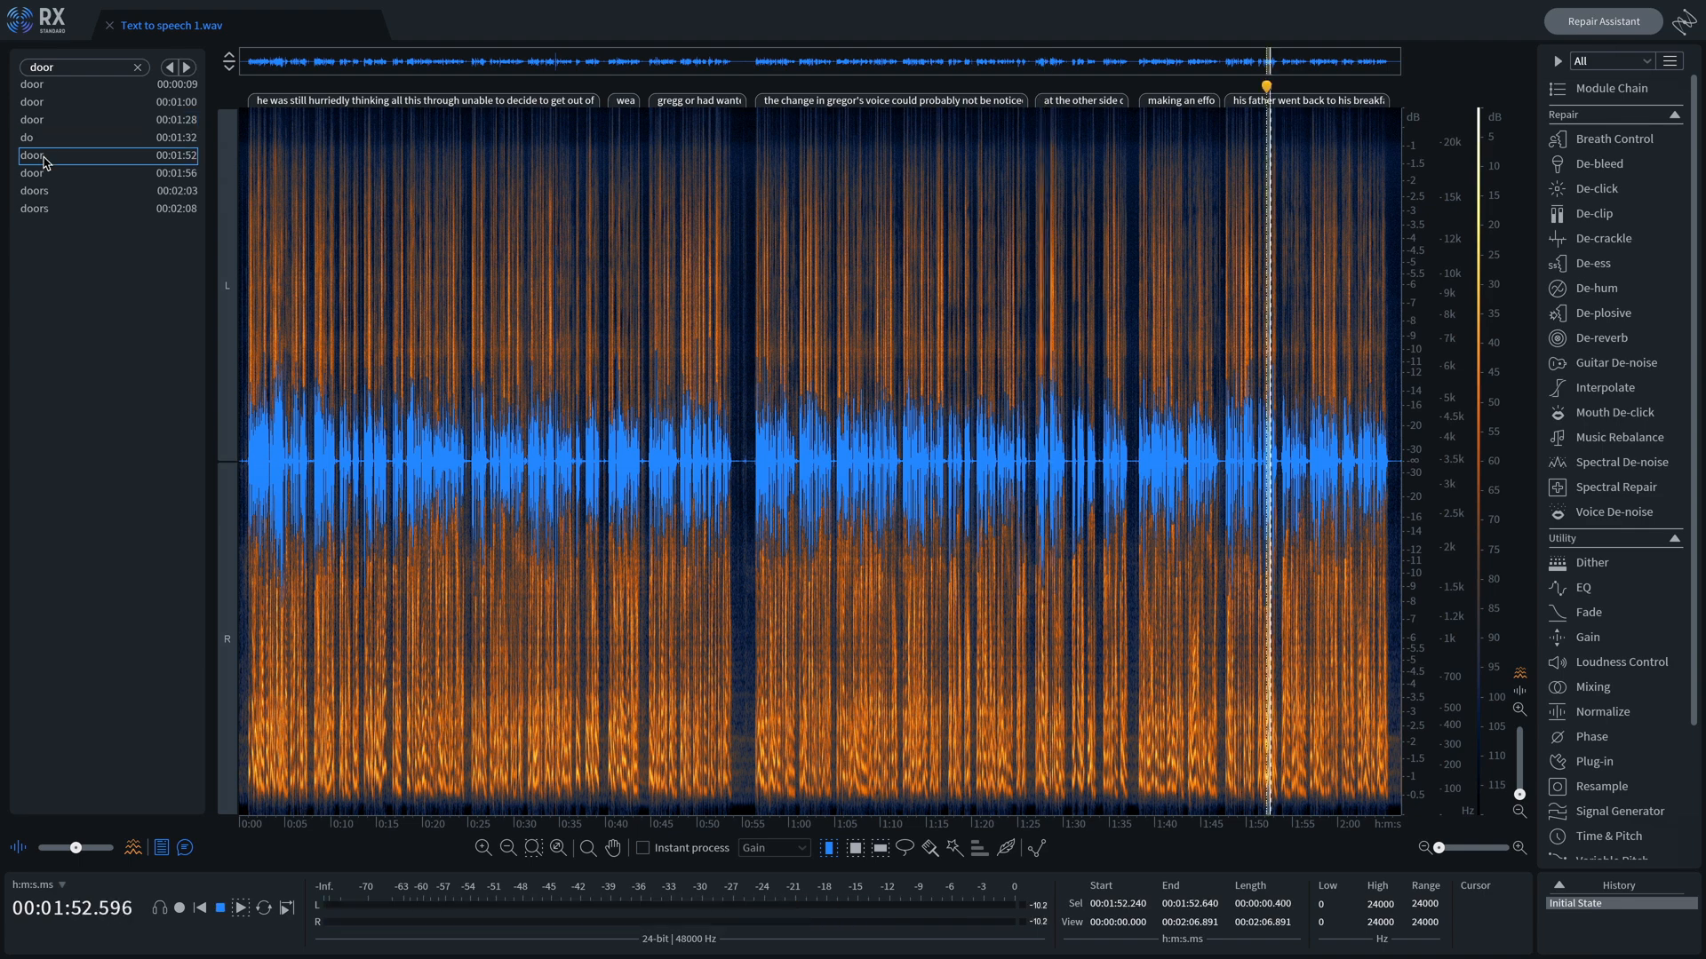
left_click(32, 174)
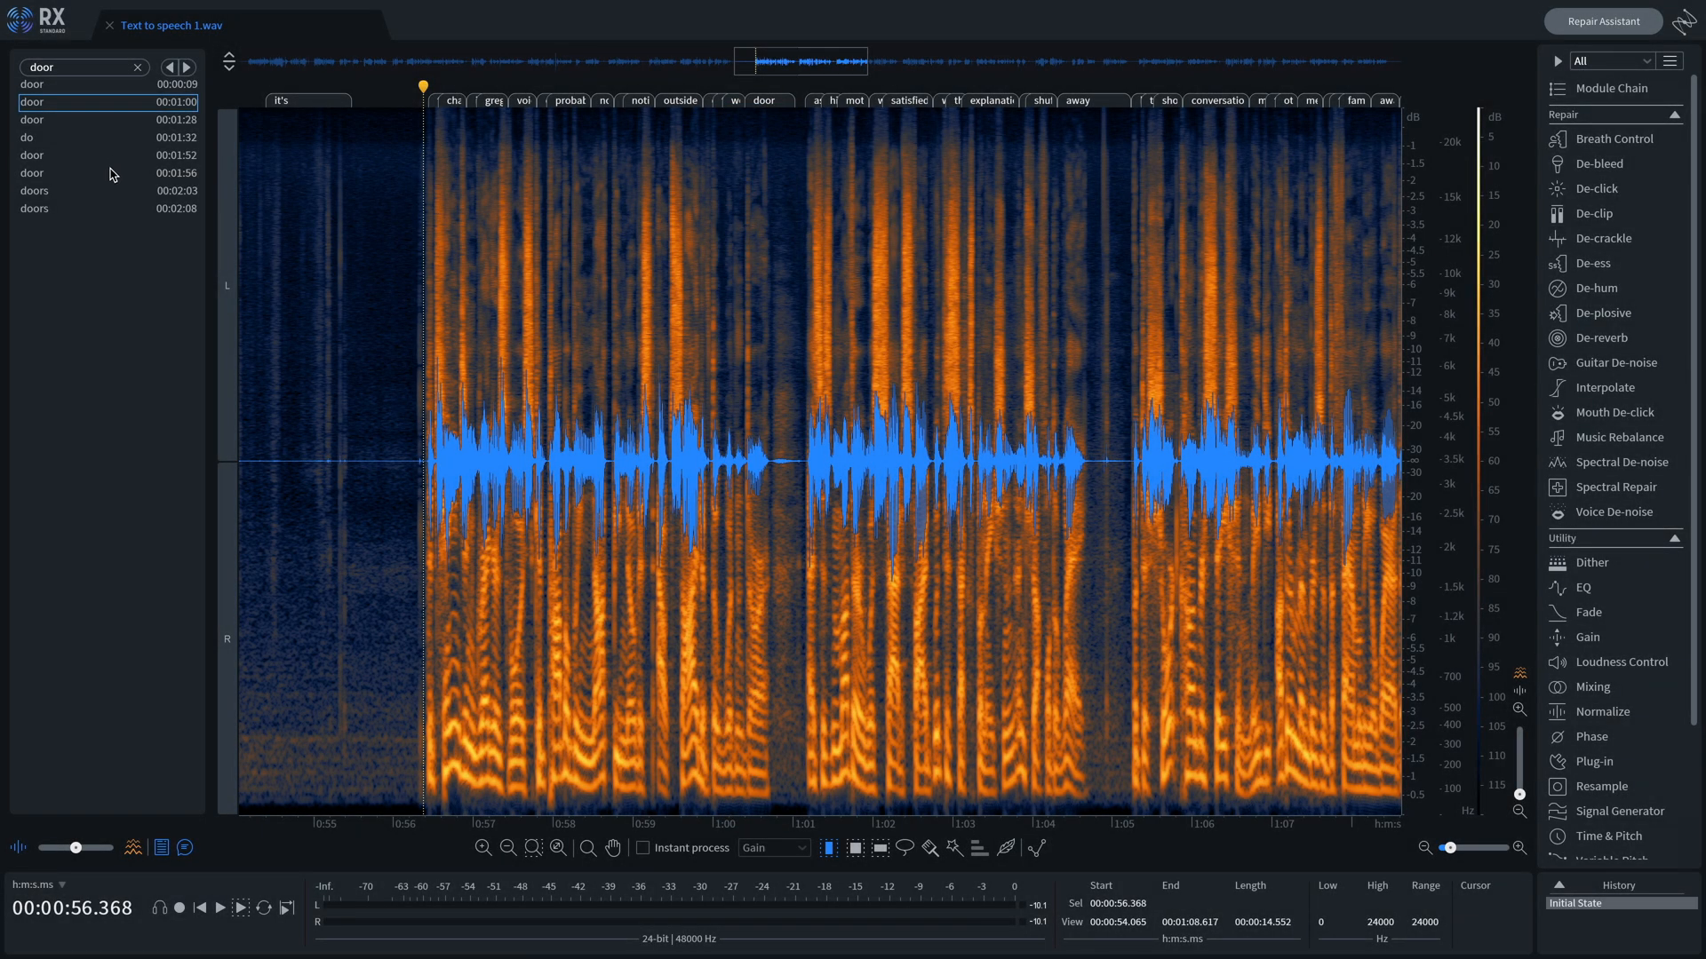
left_click(71, 157)
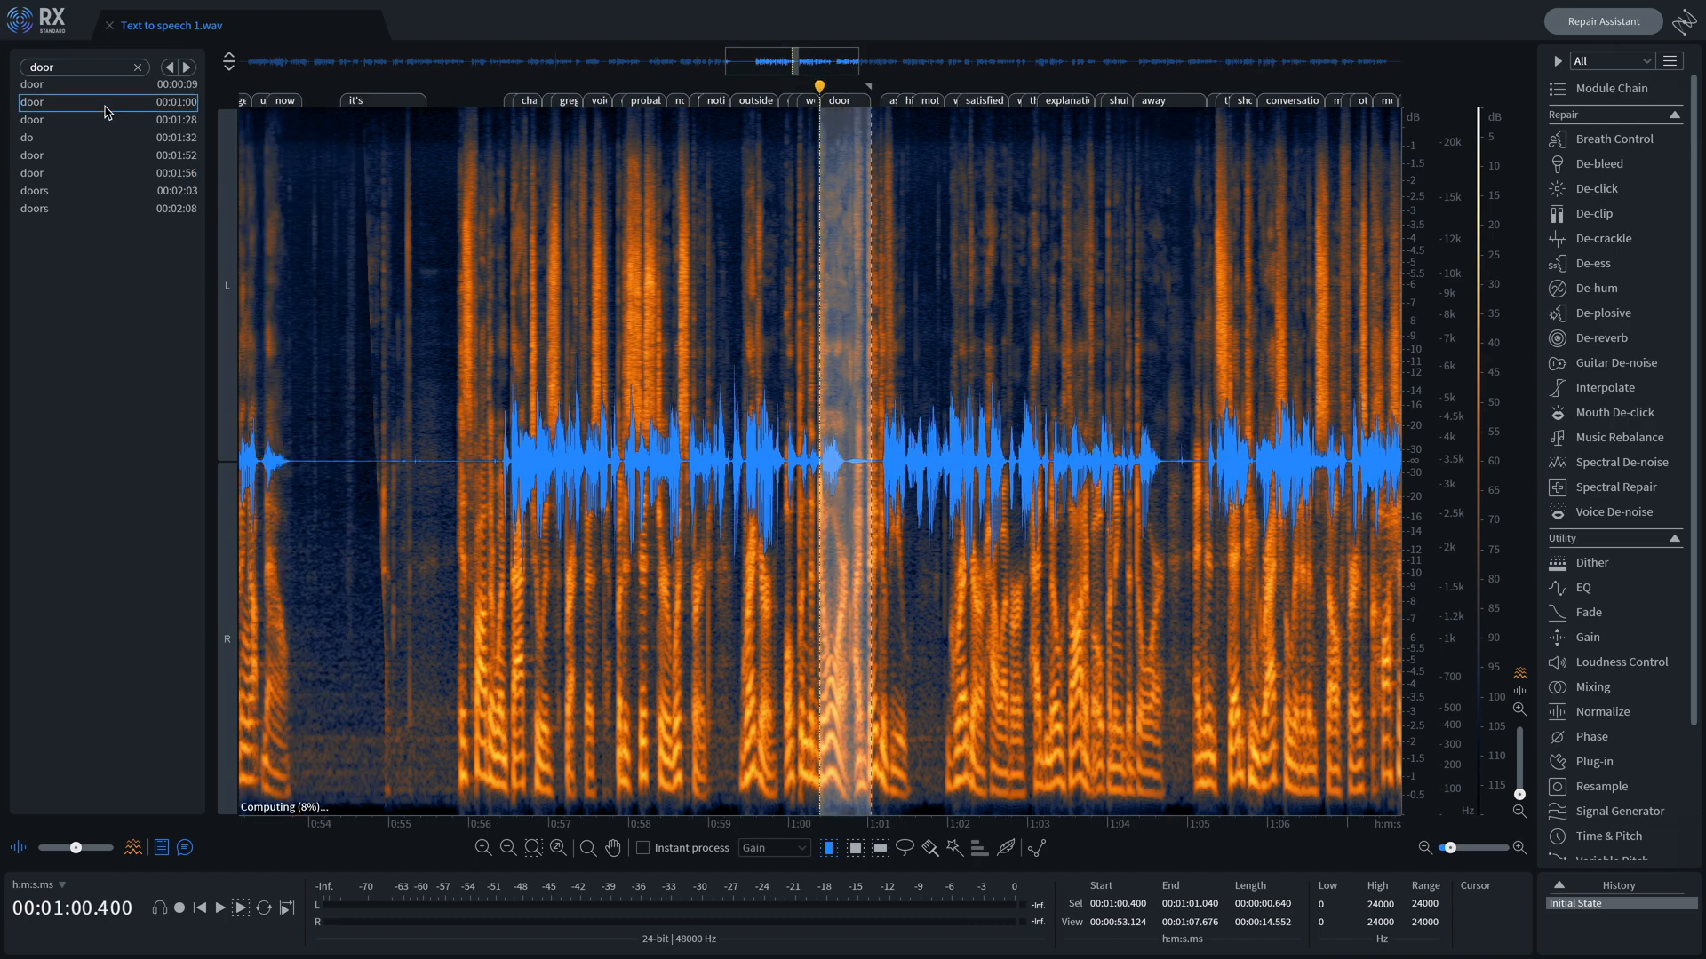
left_click(80, 83)
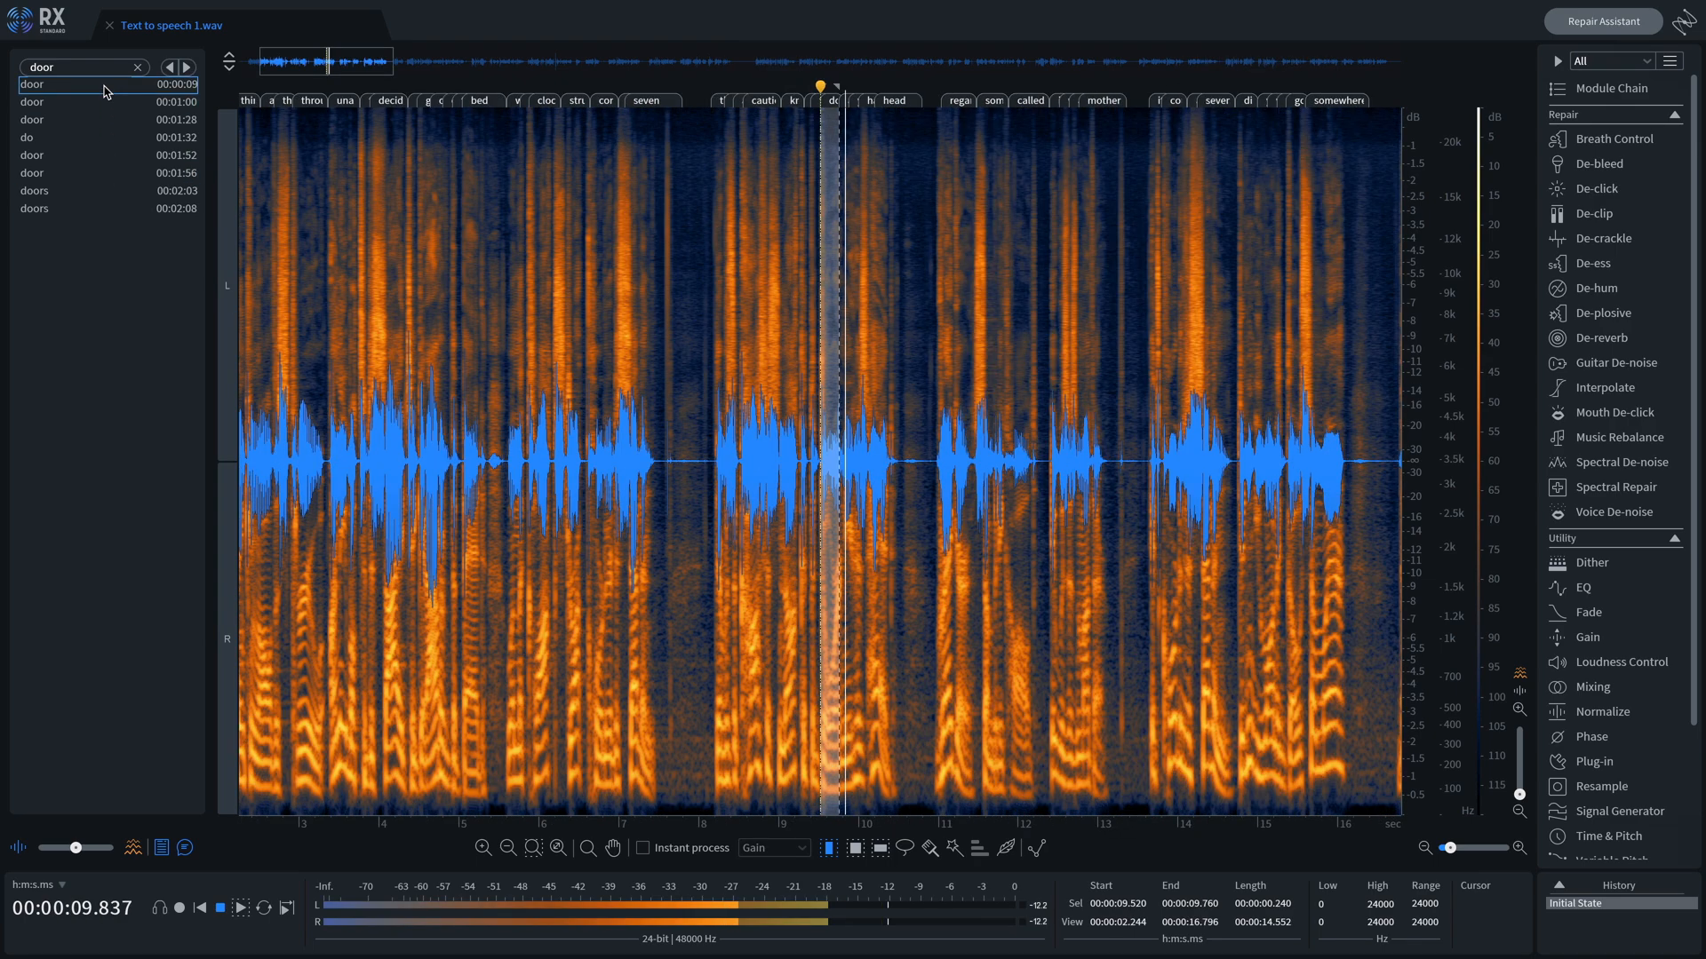
left_click(86, 190)
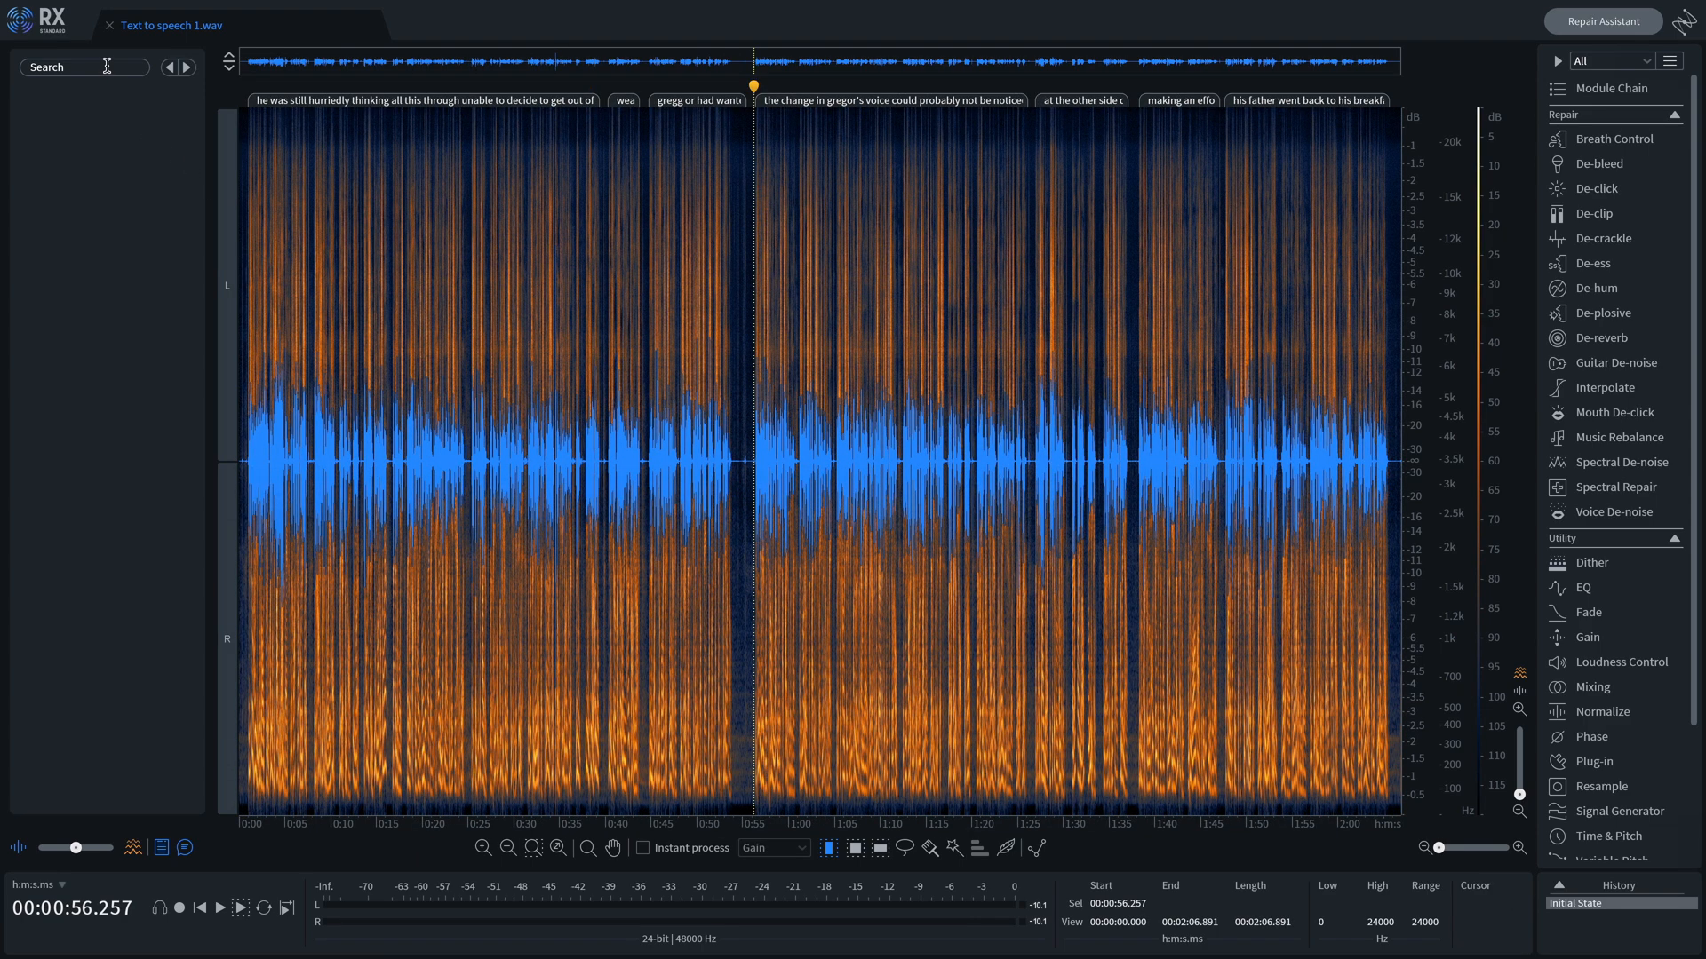
Restore the 'door' search and zoom in on its occurrence at 1:56.
type("doc")
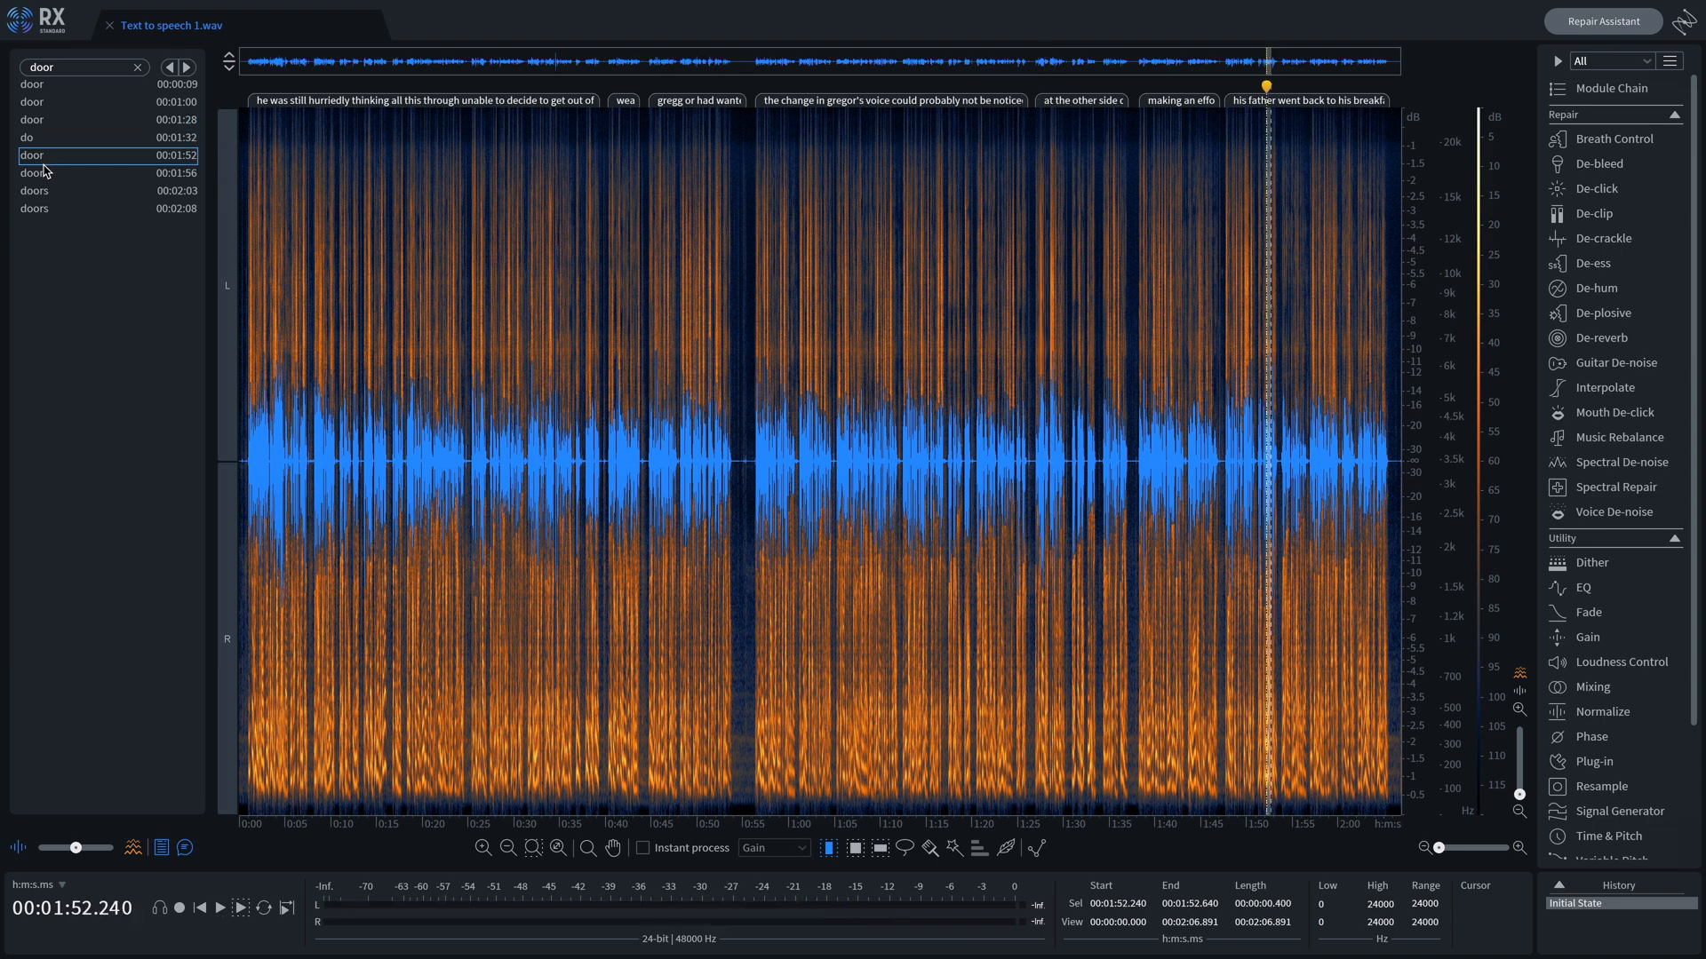
left_click(71, 174)
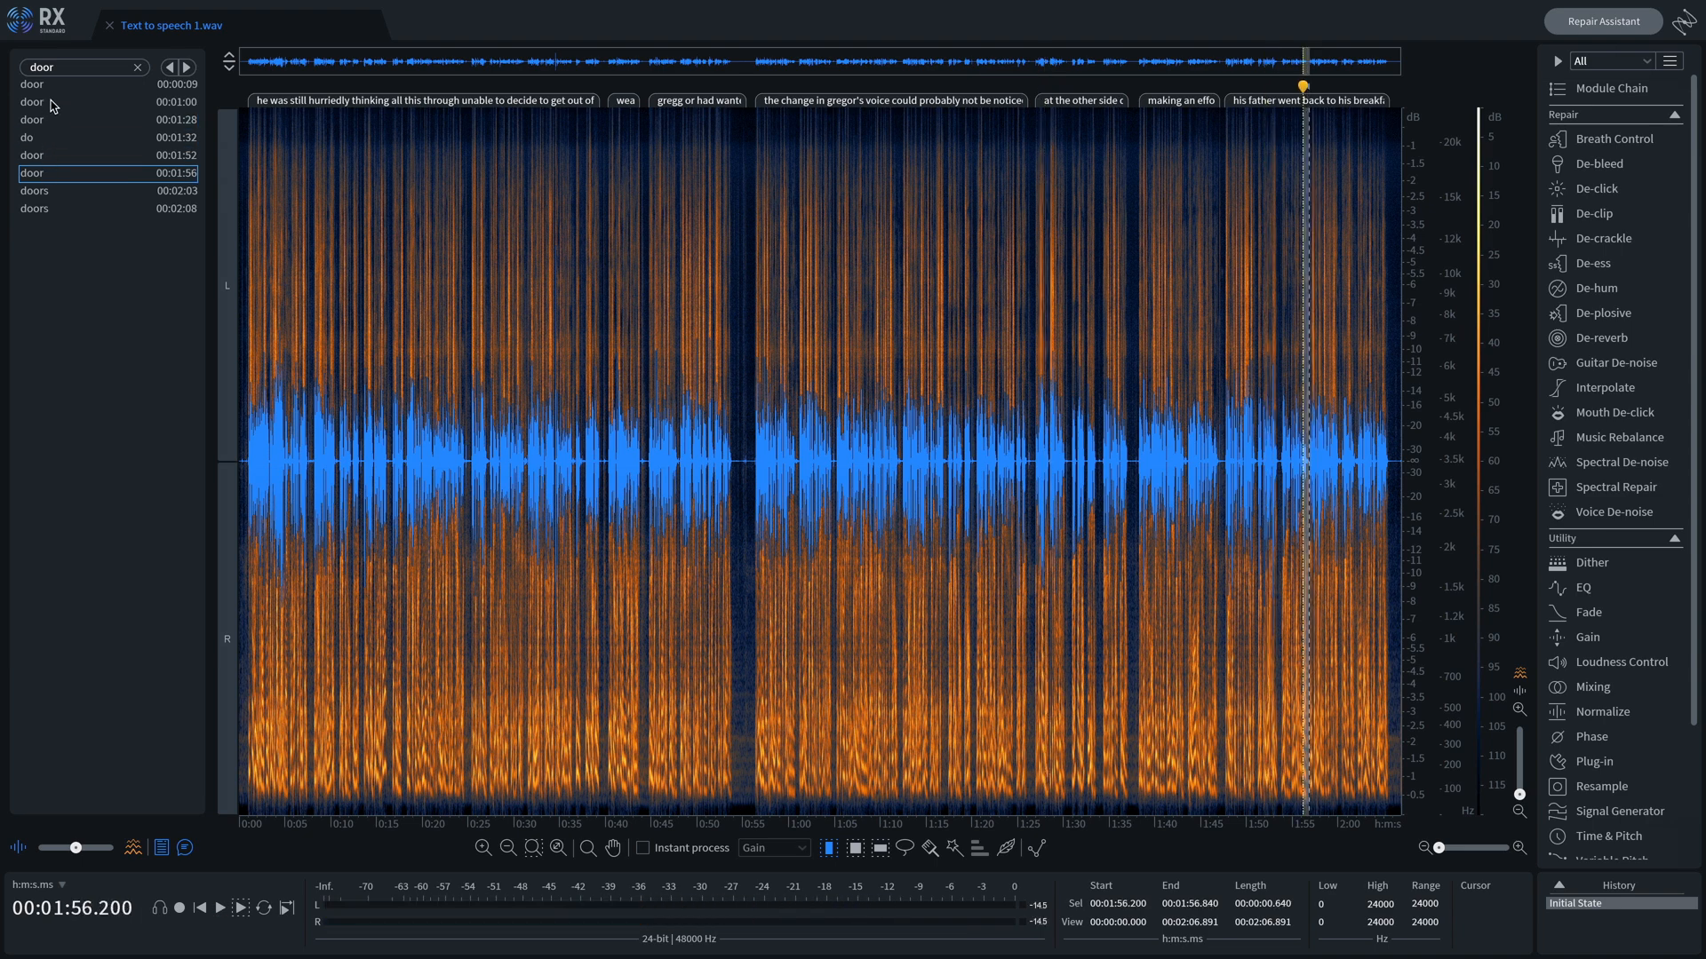
left_click(30, 100)
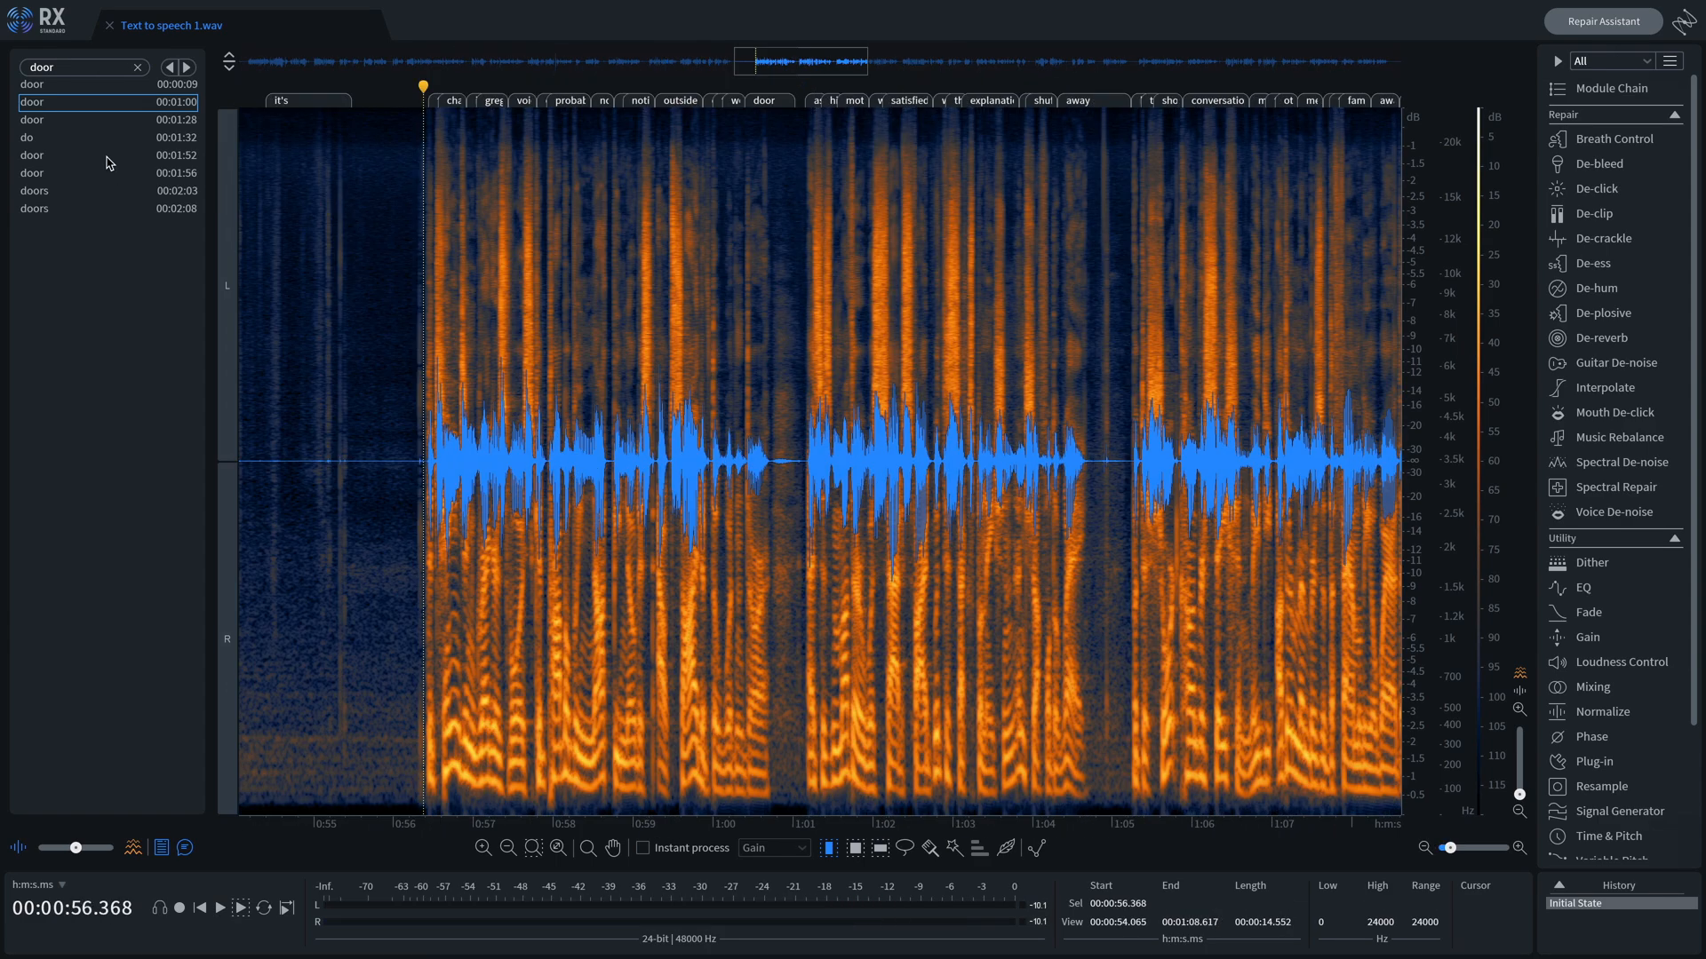
left_click(54, 174)
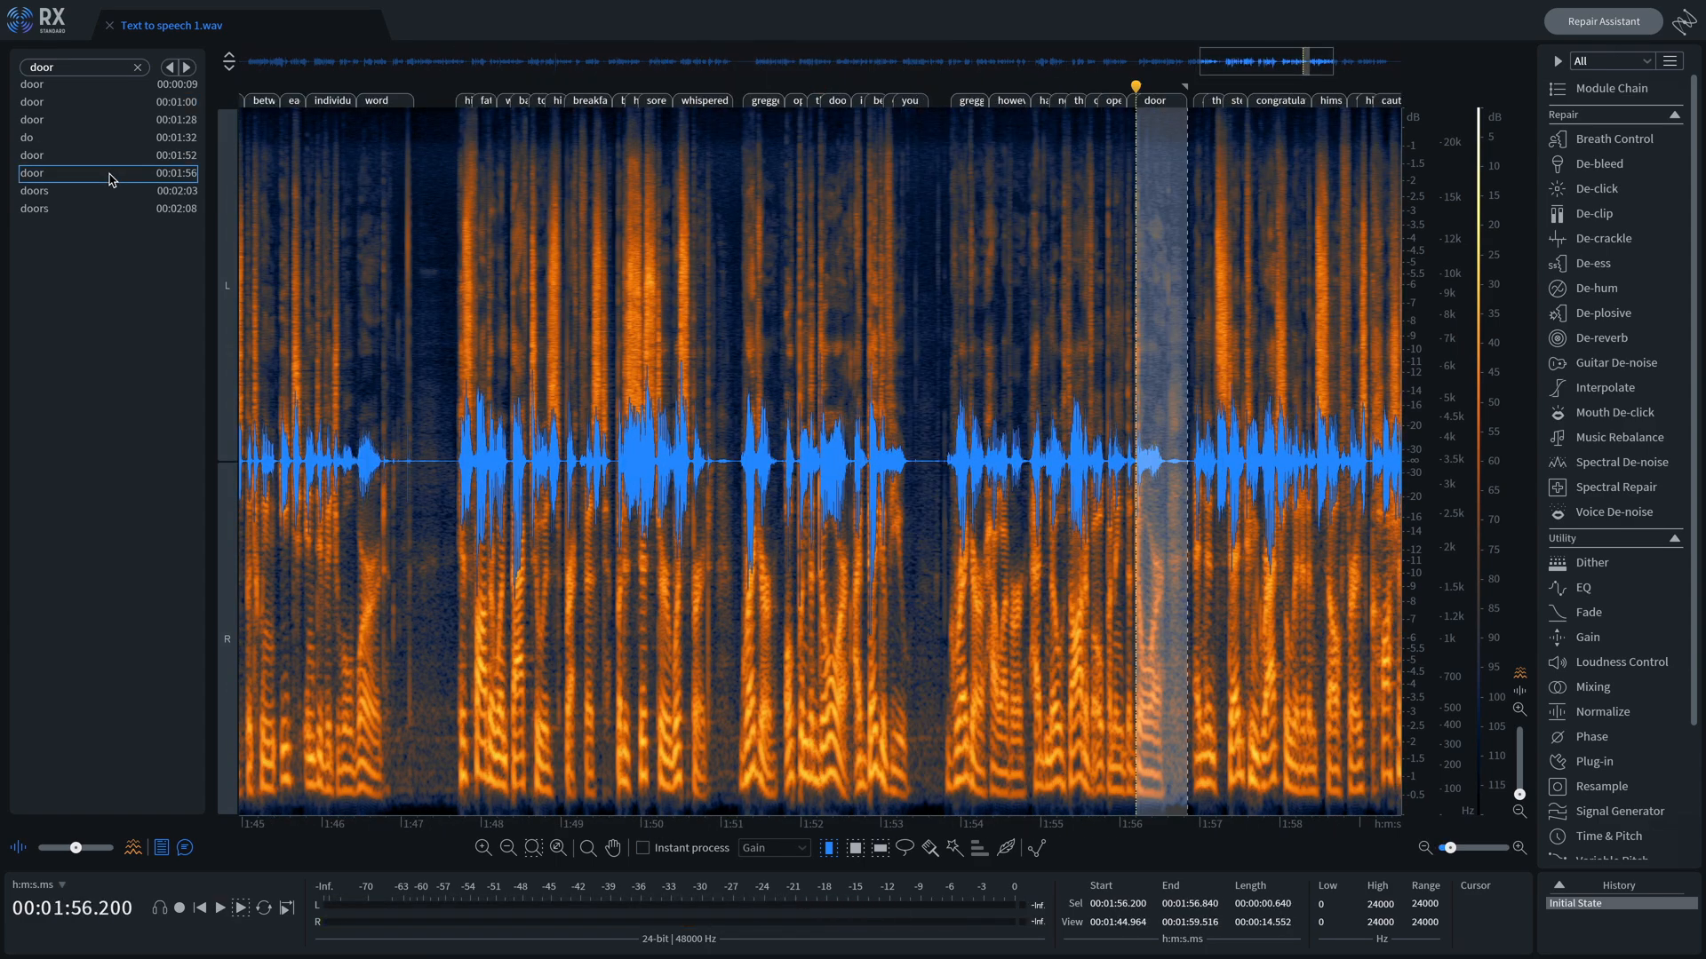
Compare the 'door' takes at 1:00, 1:52 and 1:56 from the results list.
left_click(63, 98)
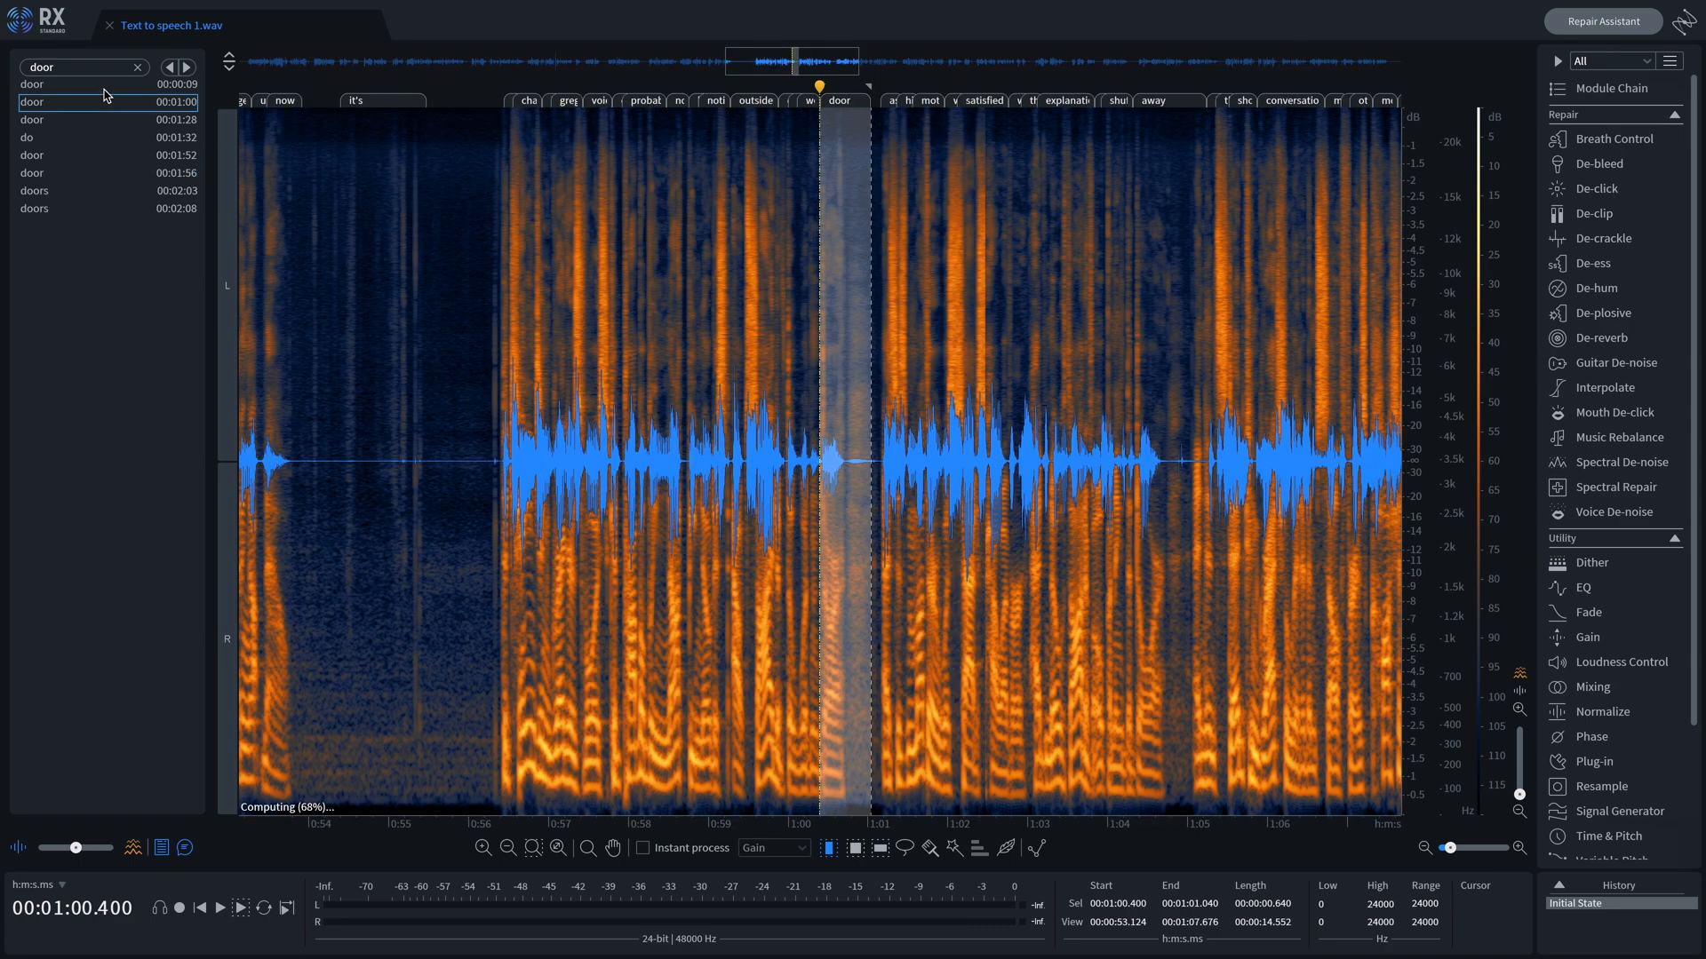
left_click(80, 83)
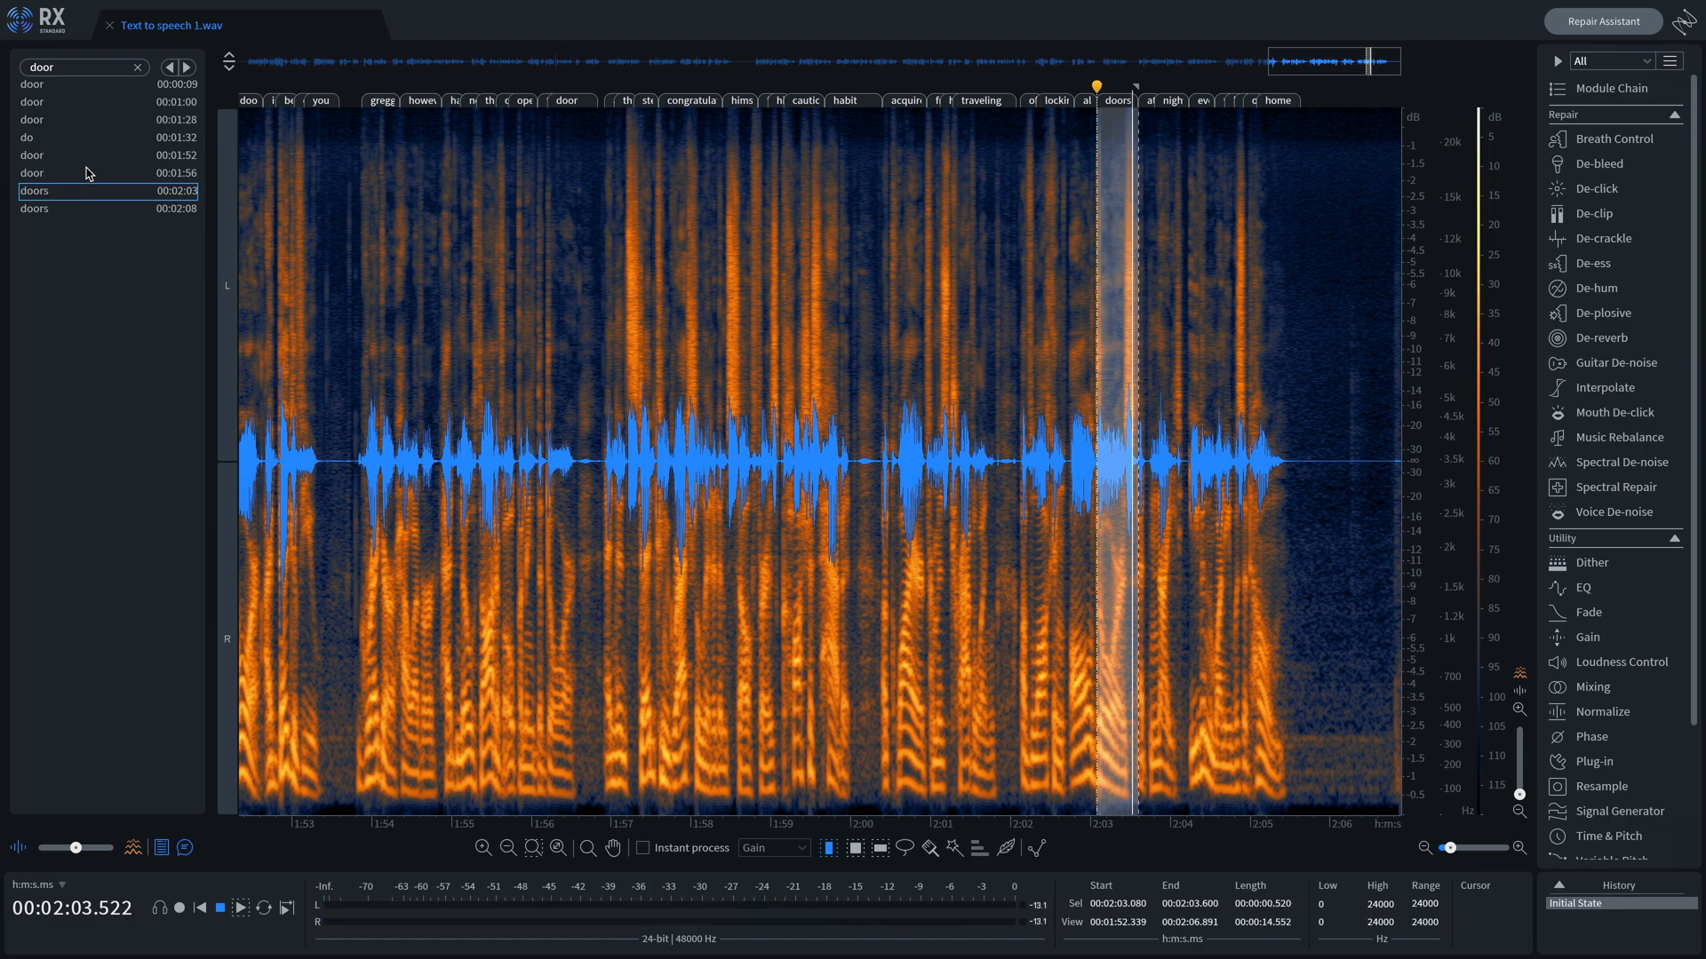
left_click(88, 154)
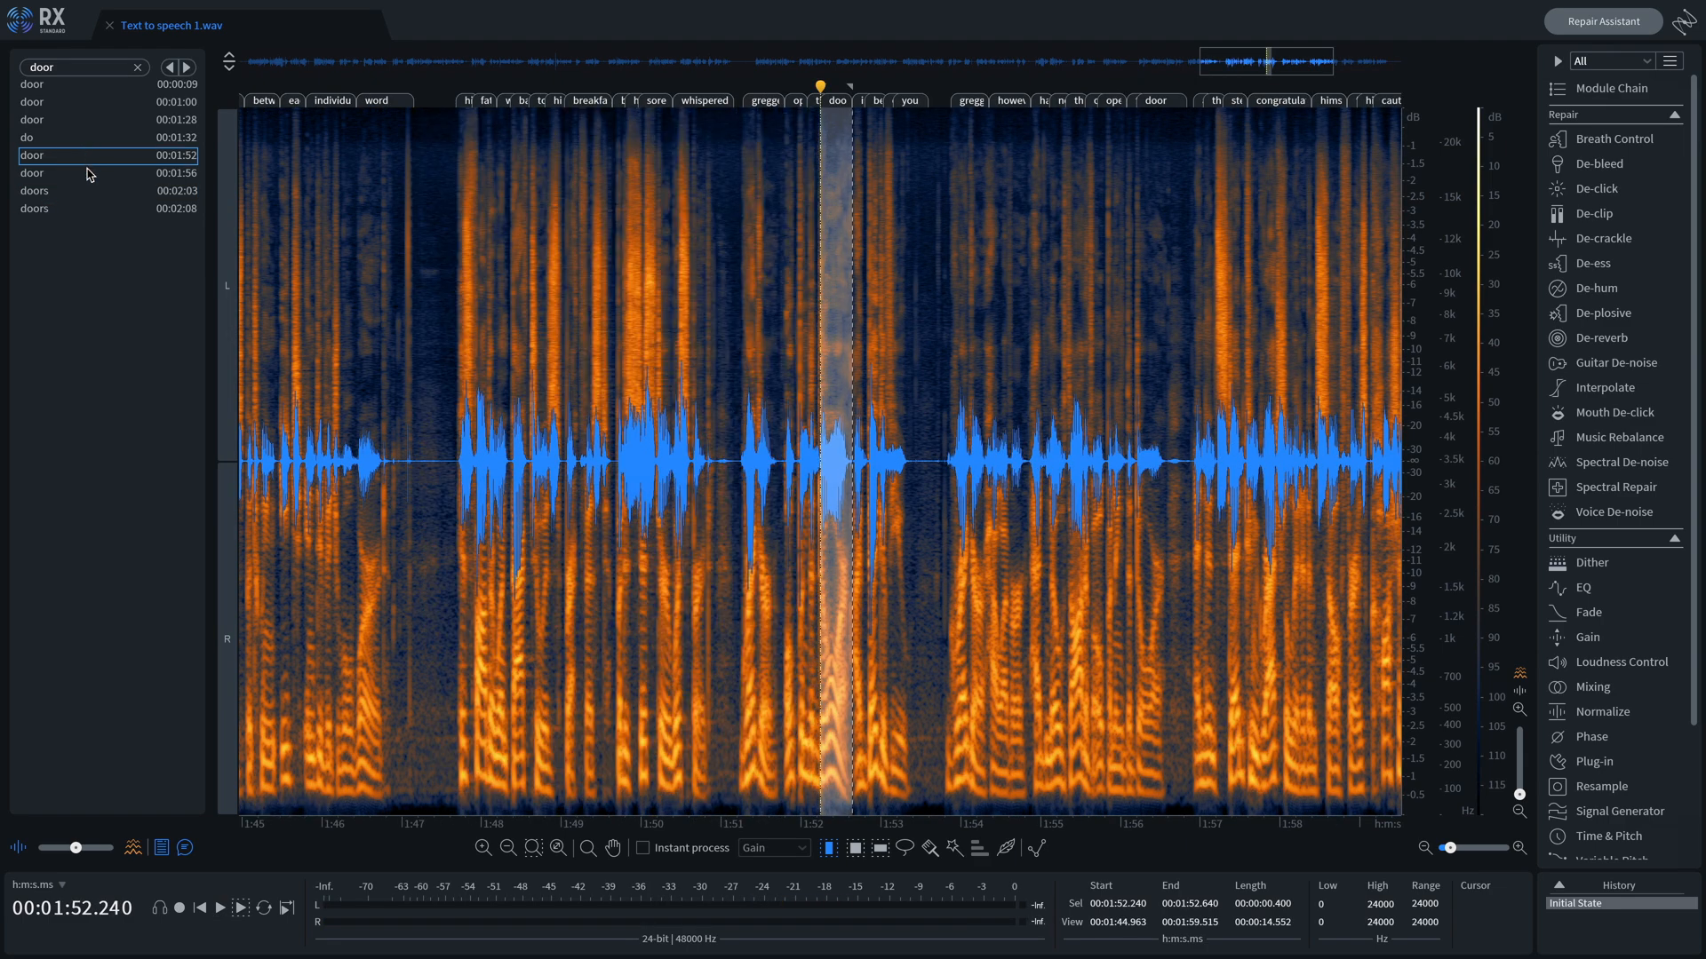
left_click(85, 174)
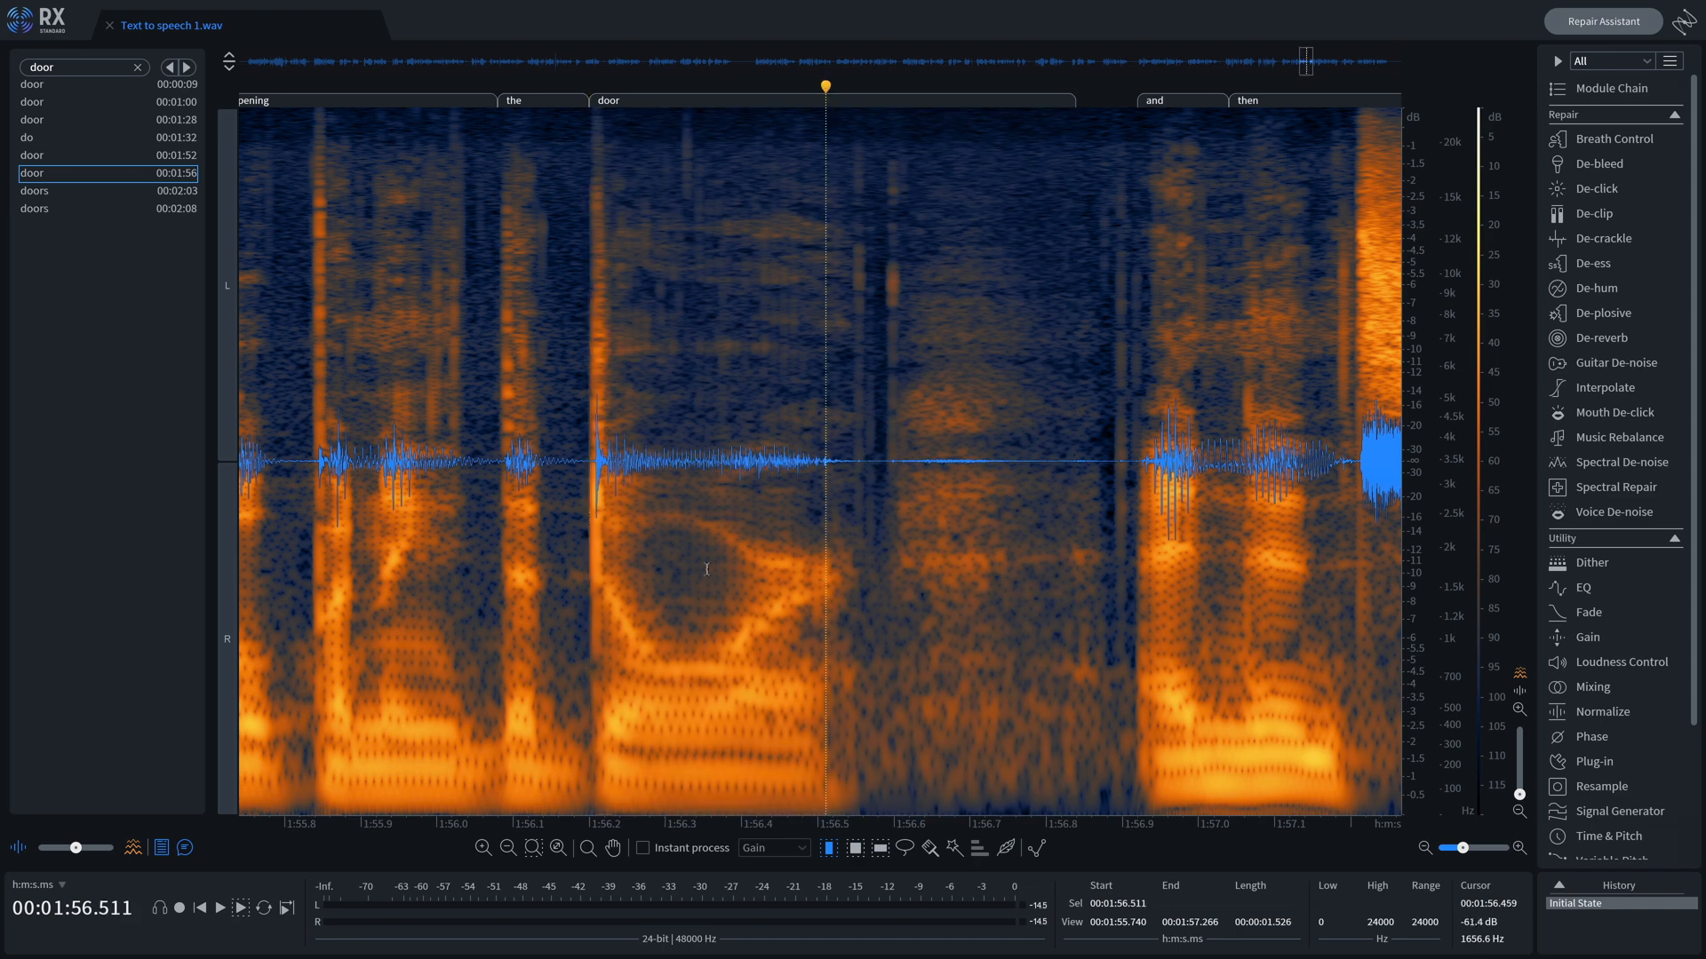
mouse_move(585, 533)
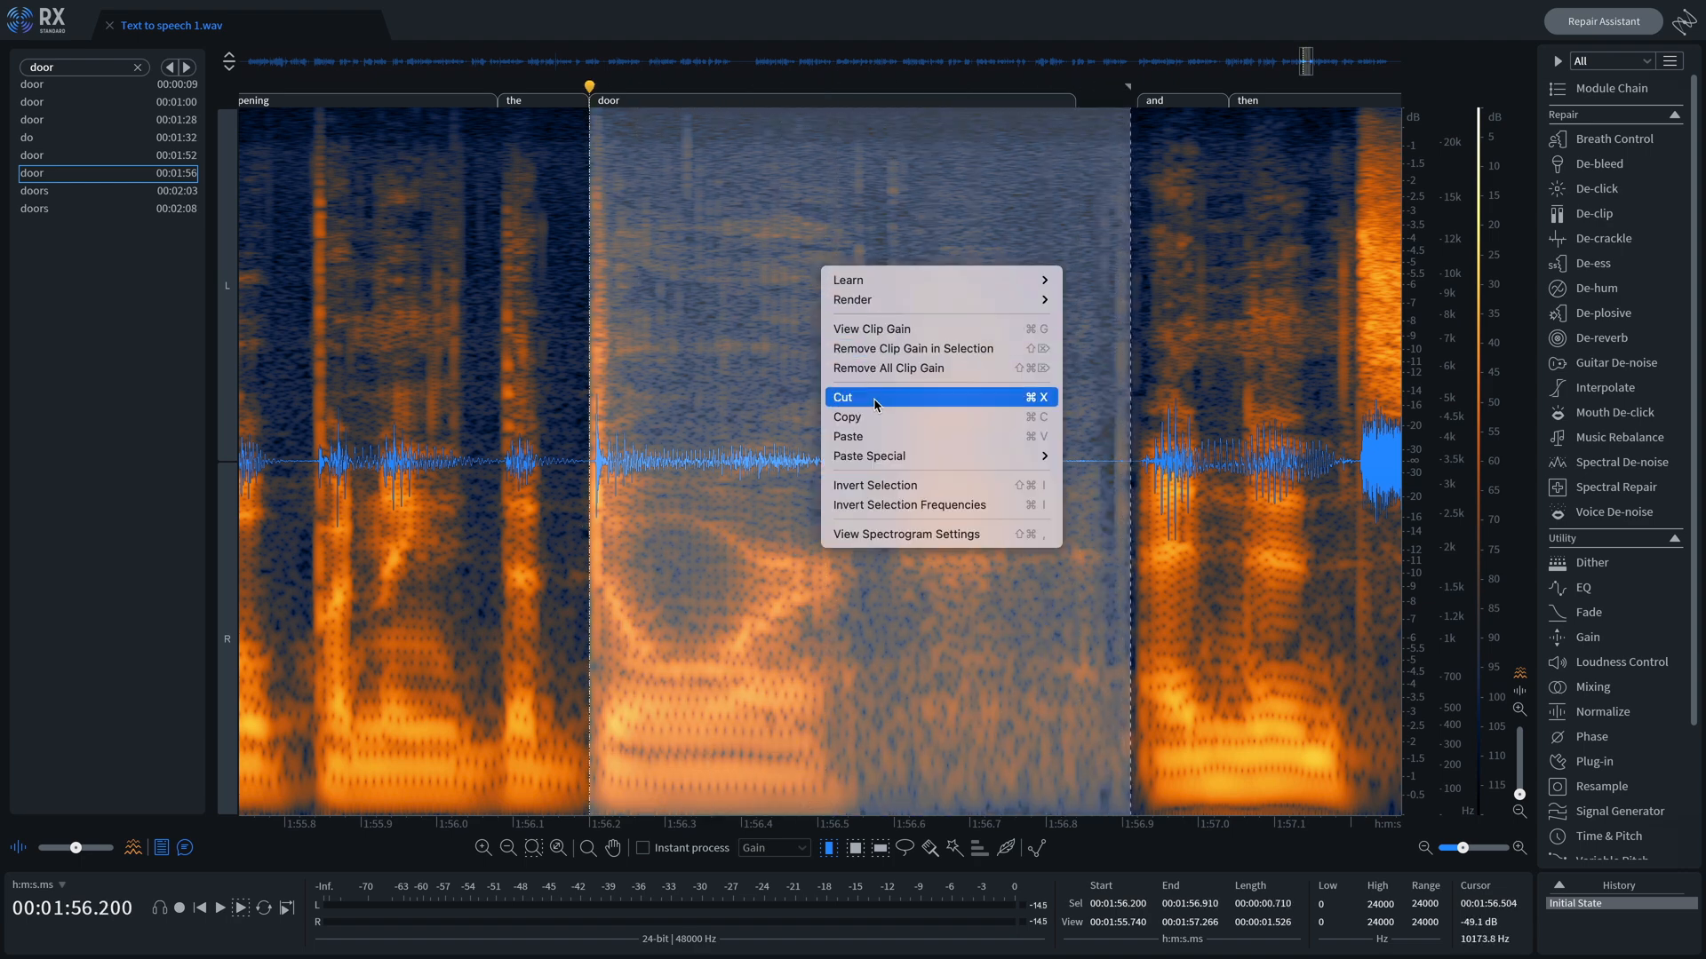
Copy the selected 'door' take near 1:56 as the replacement clip.
left_click(845, 416)
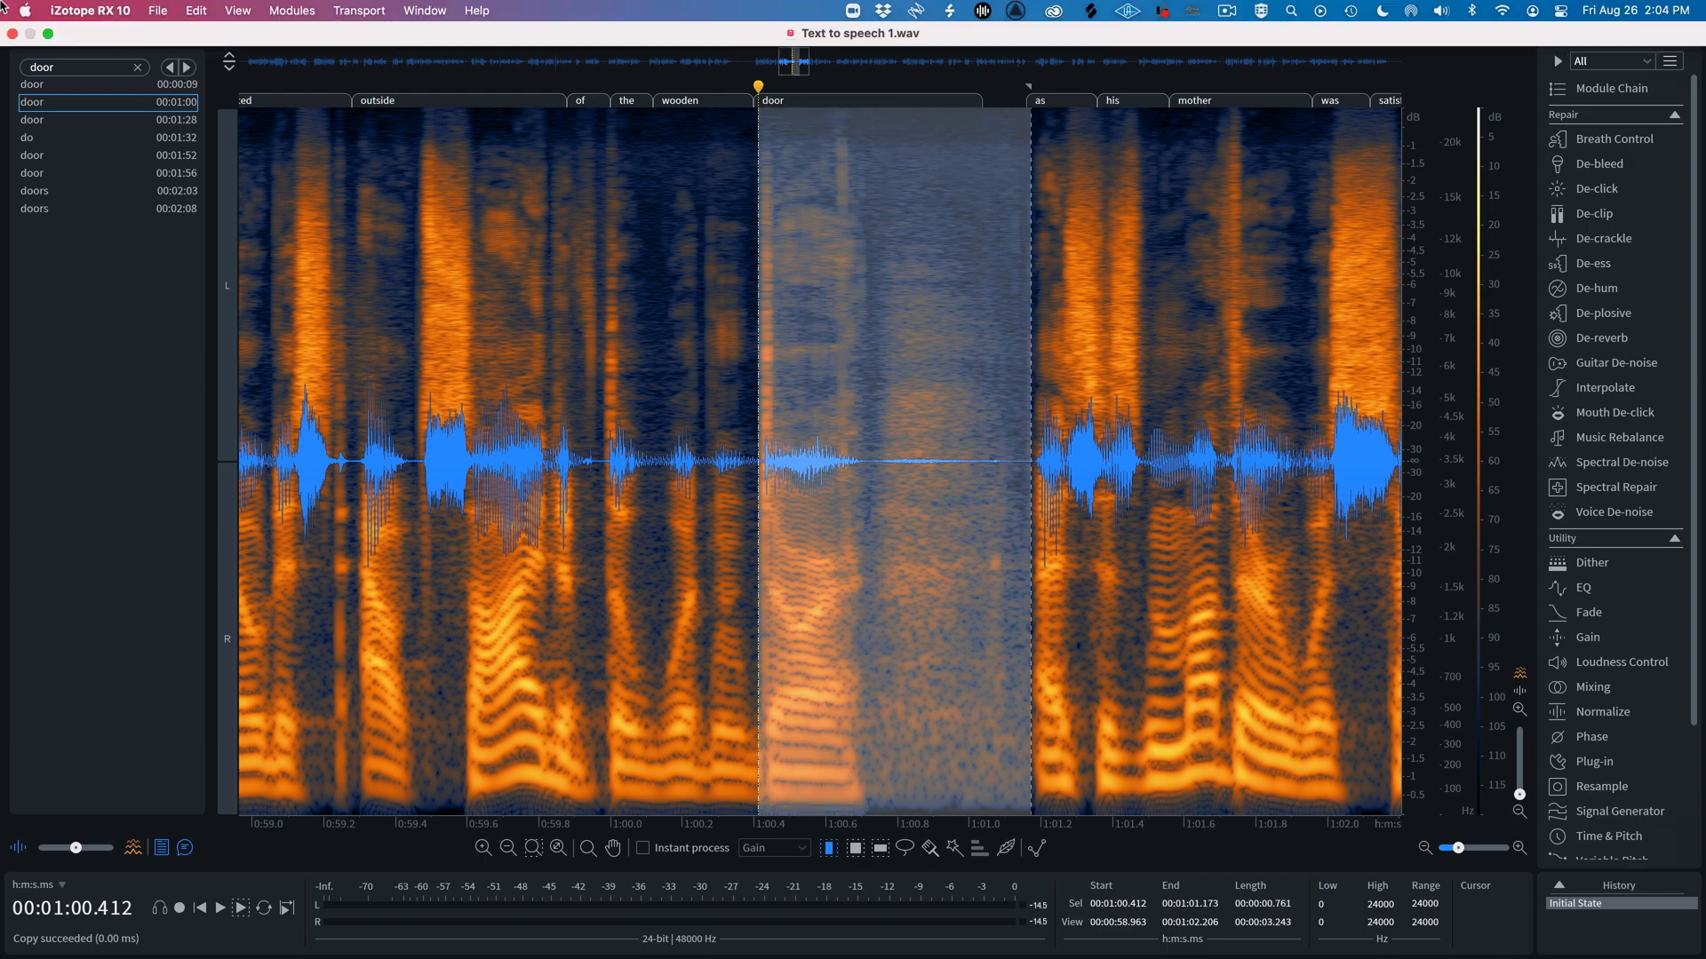
Delete the flawed 'door' near 1:00 via the Edit menu so the copied take replaces it.
left_click(167, 8)
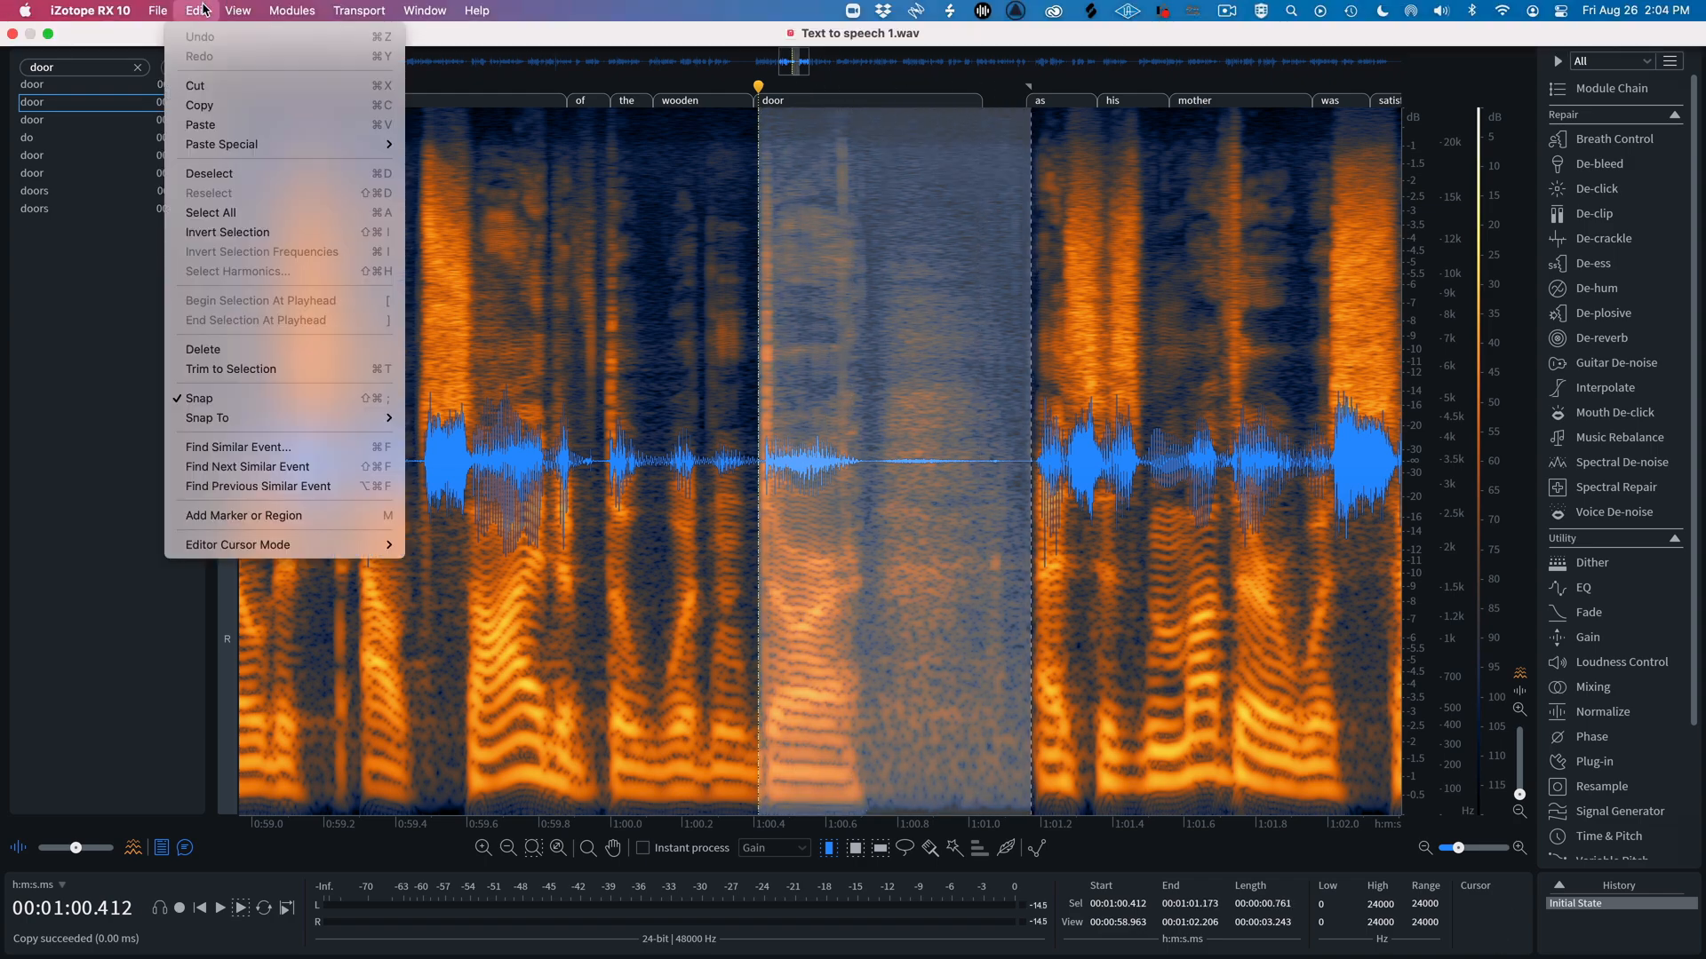
mouse_move(237, 348)
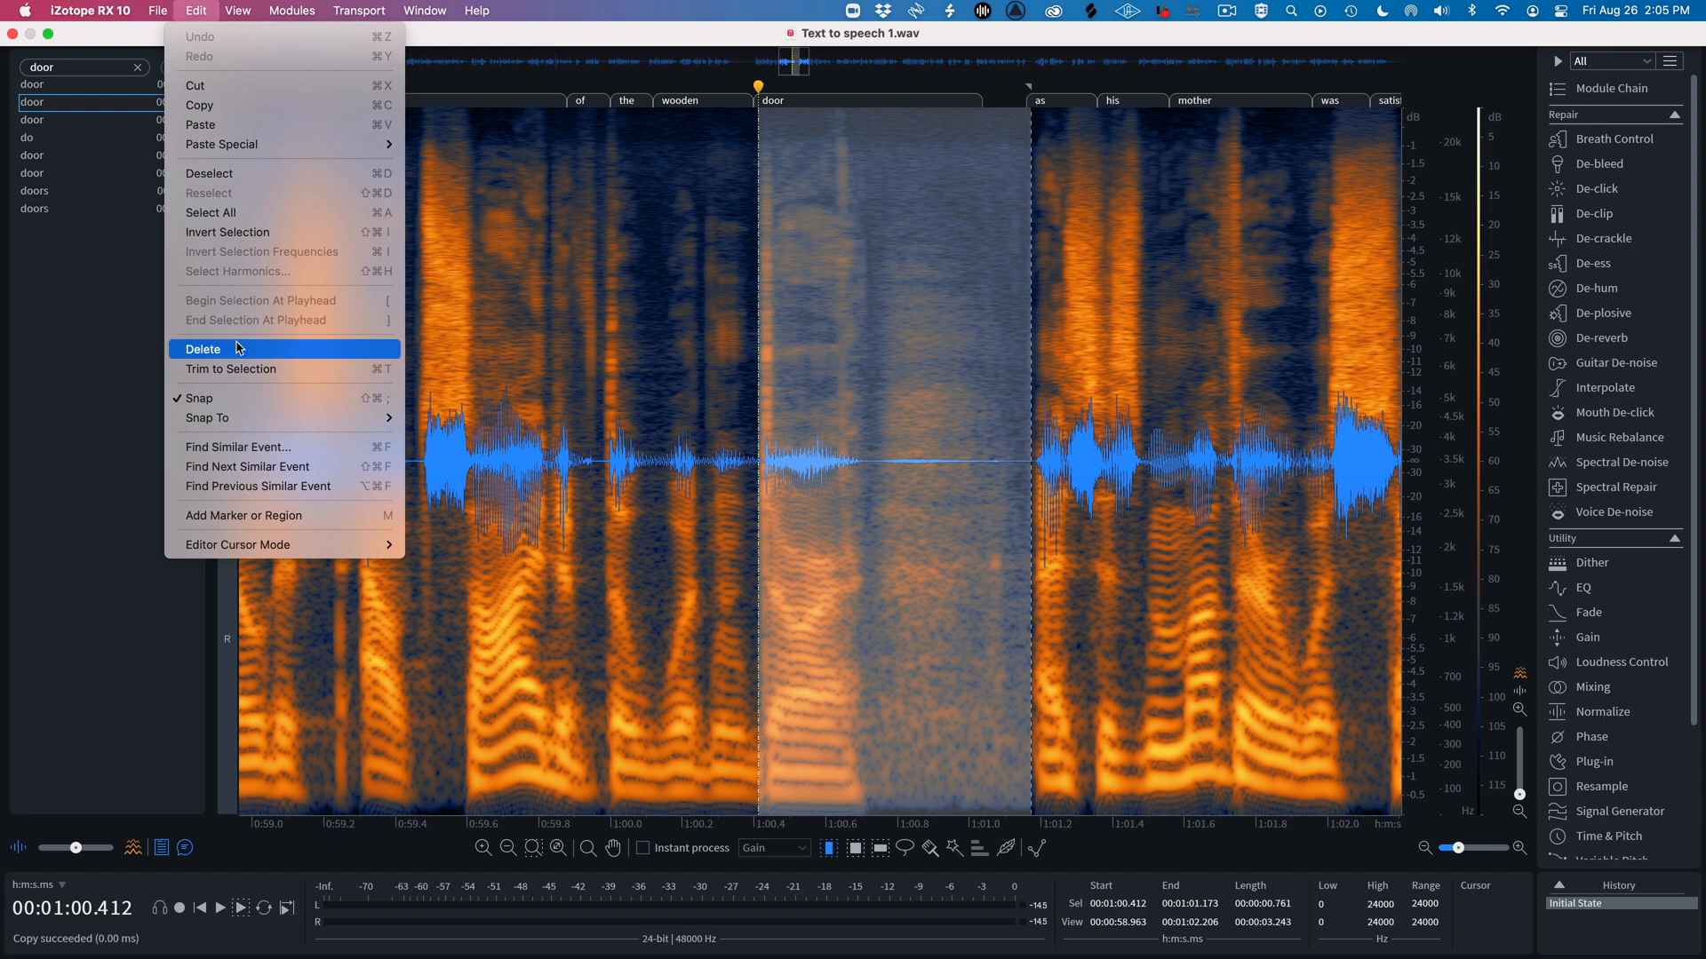
left_click(202, 348)
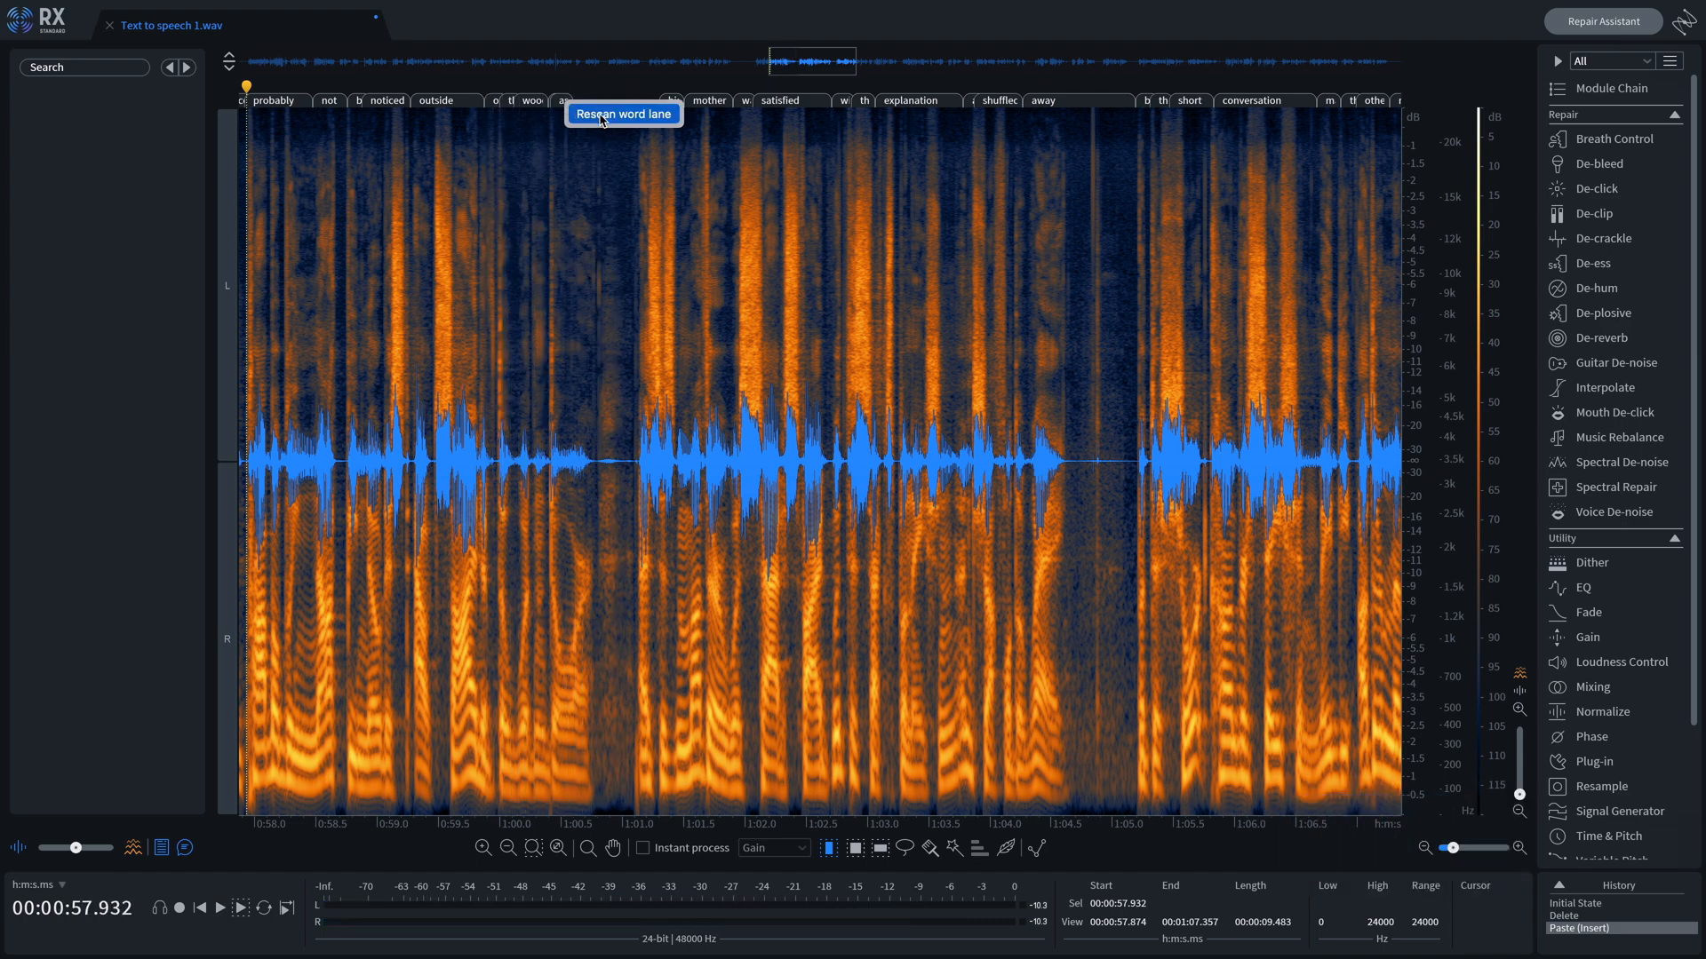
Rescan the word lane so the transcription matches the edited audio.
left_click(624, 113)
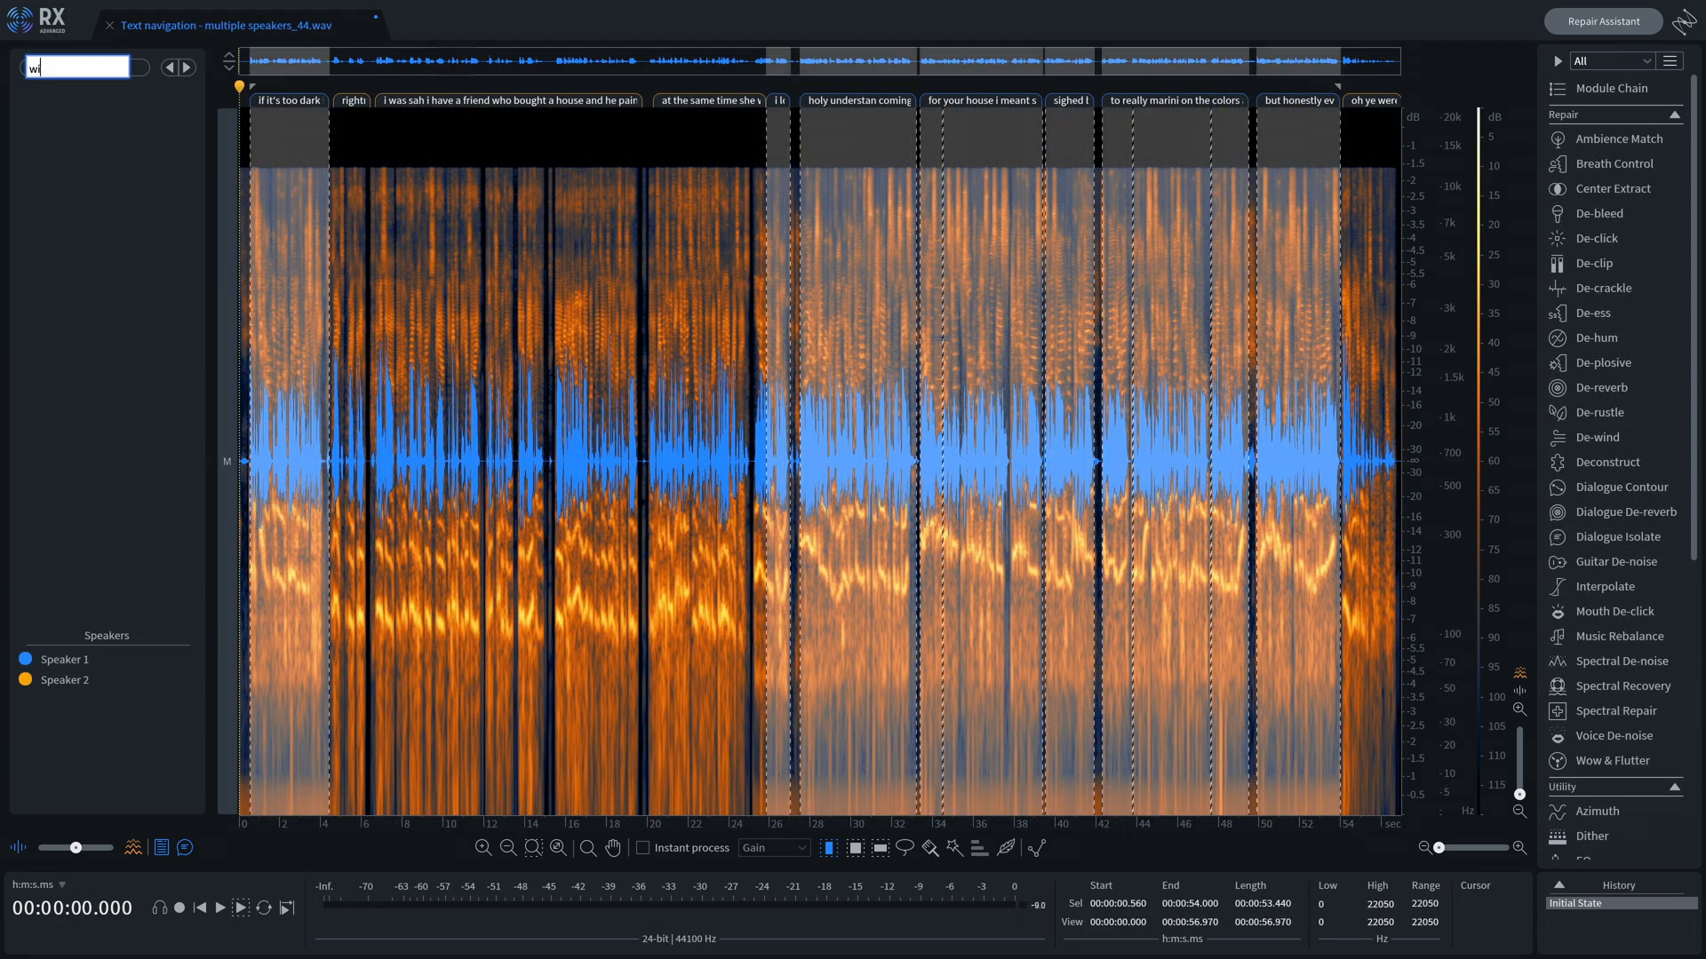
Search the transcript for 'wife', play its phrase at 0:16 and stop playback.
type("ife")
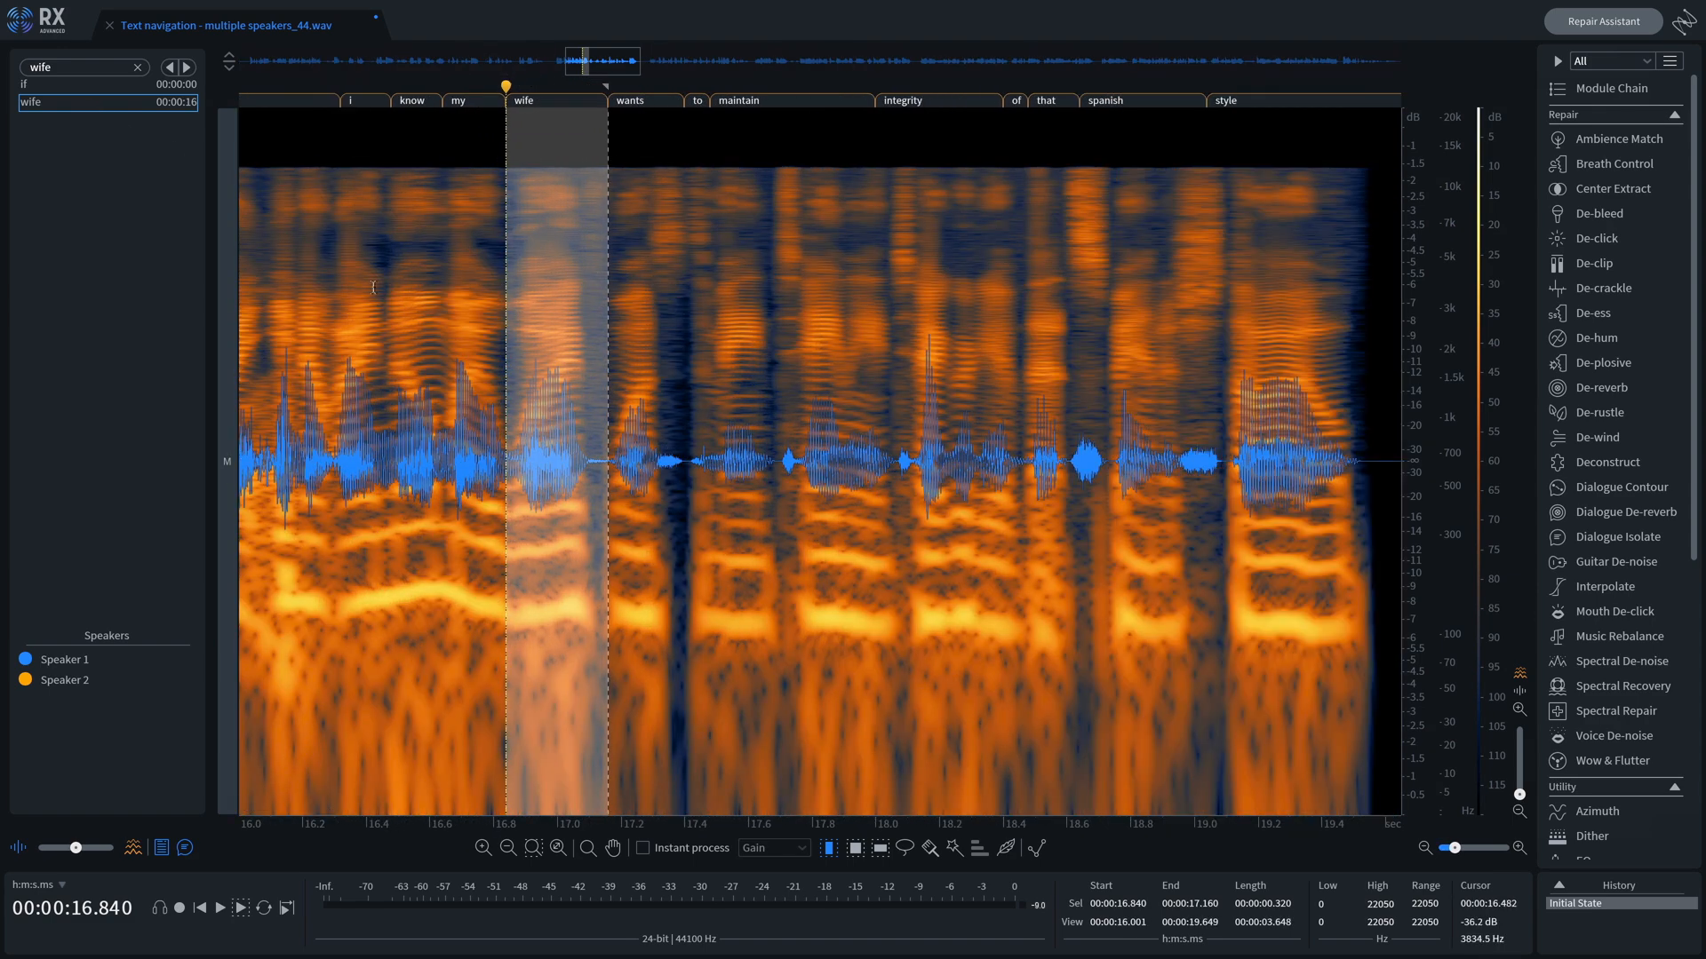
left_click(220, 933)
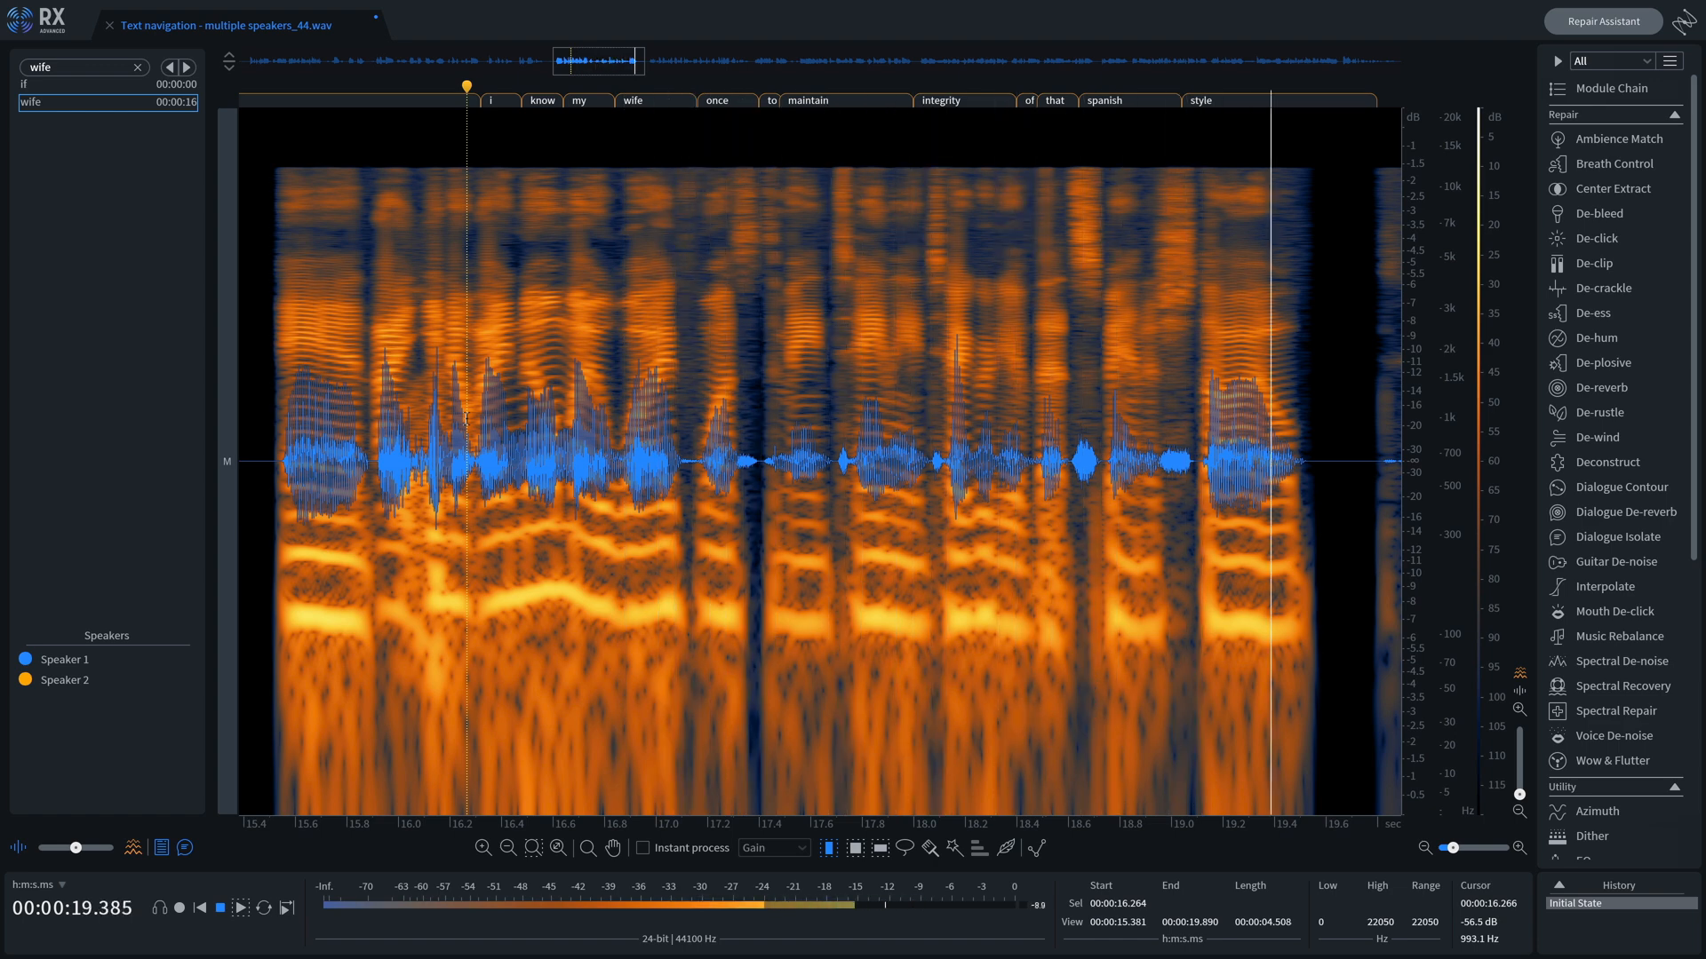
left_click(714, 99)
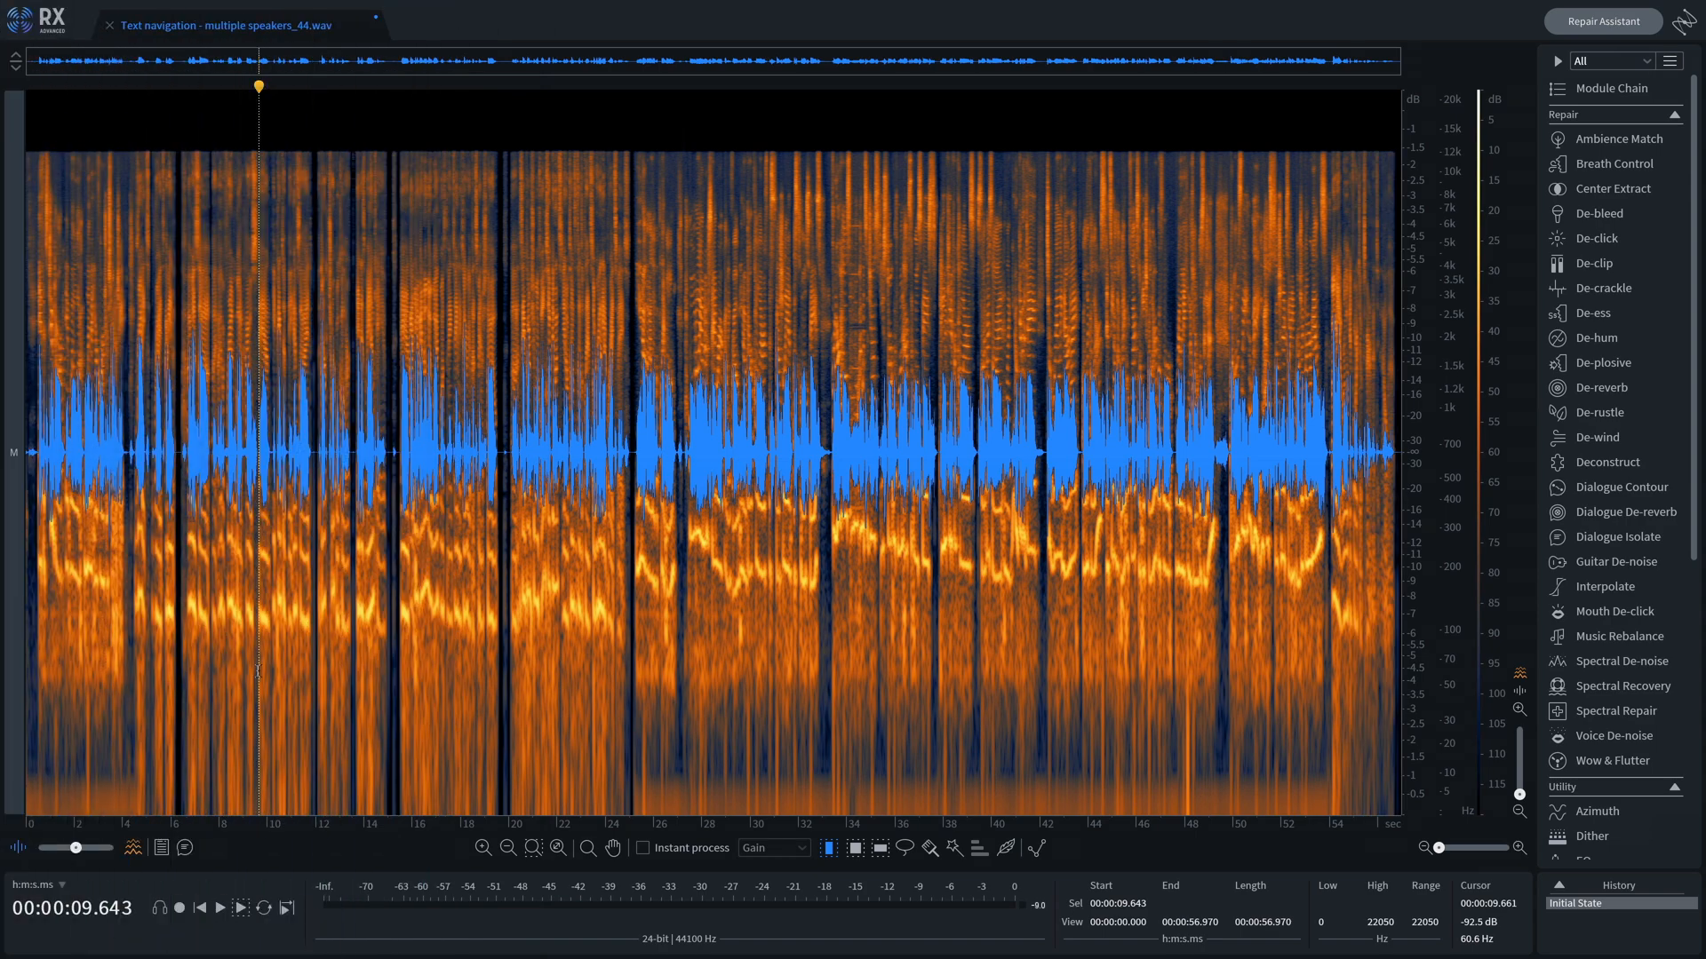
Show the transcribed word lane again along with the search panel and two-speaker list.
left_click(184, 848)
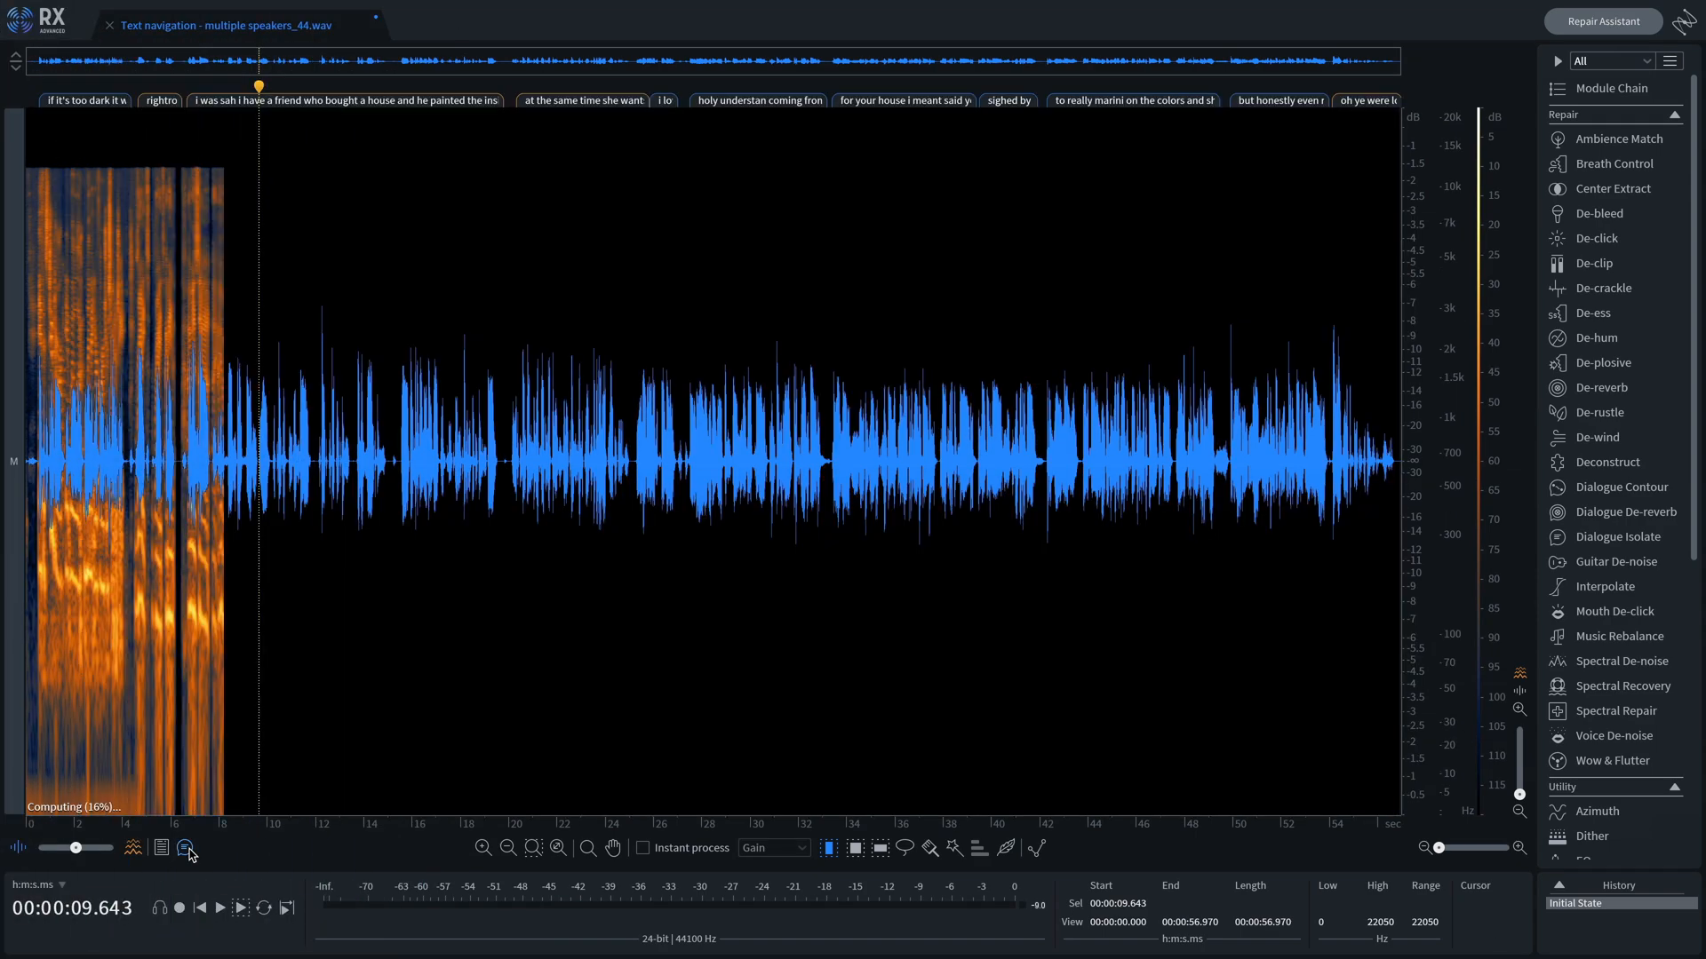
left_click(160, 848)
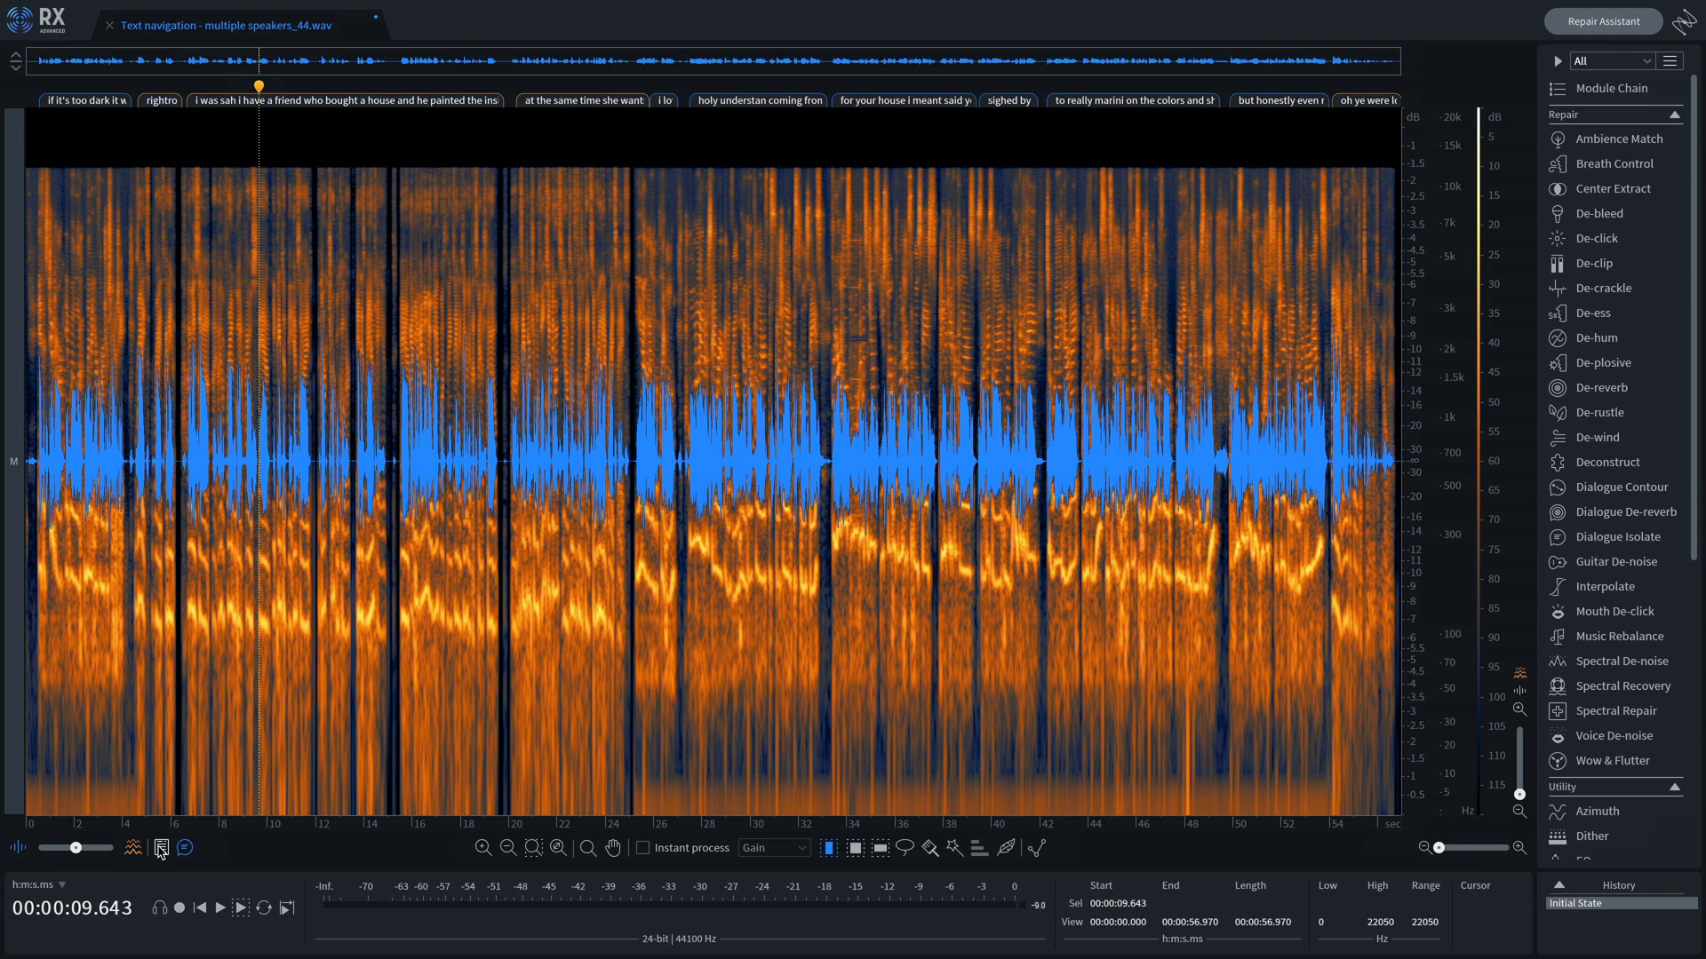
left_click(160, 847)
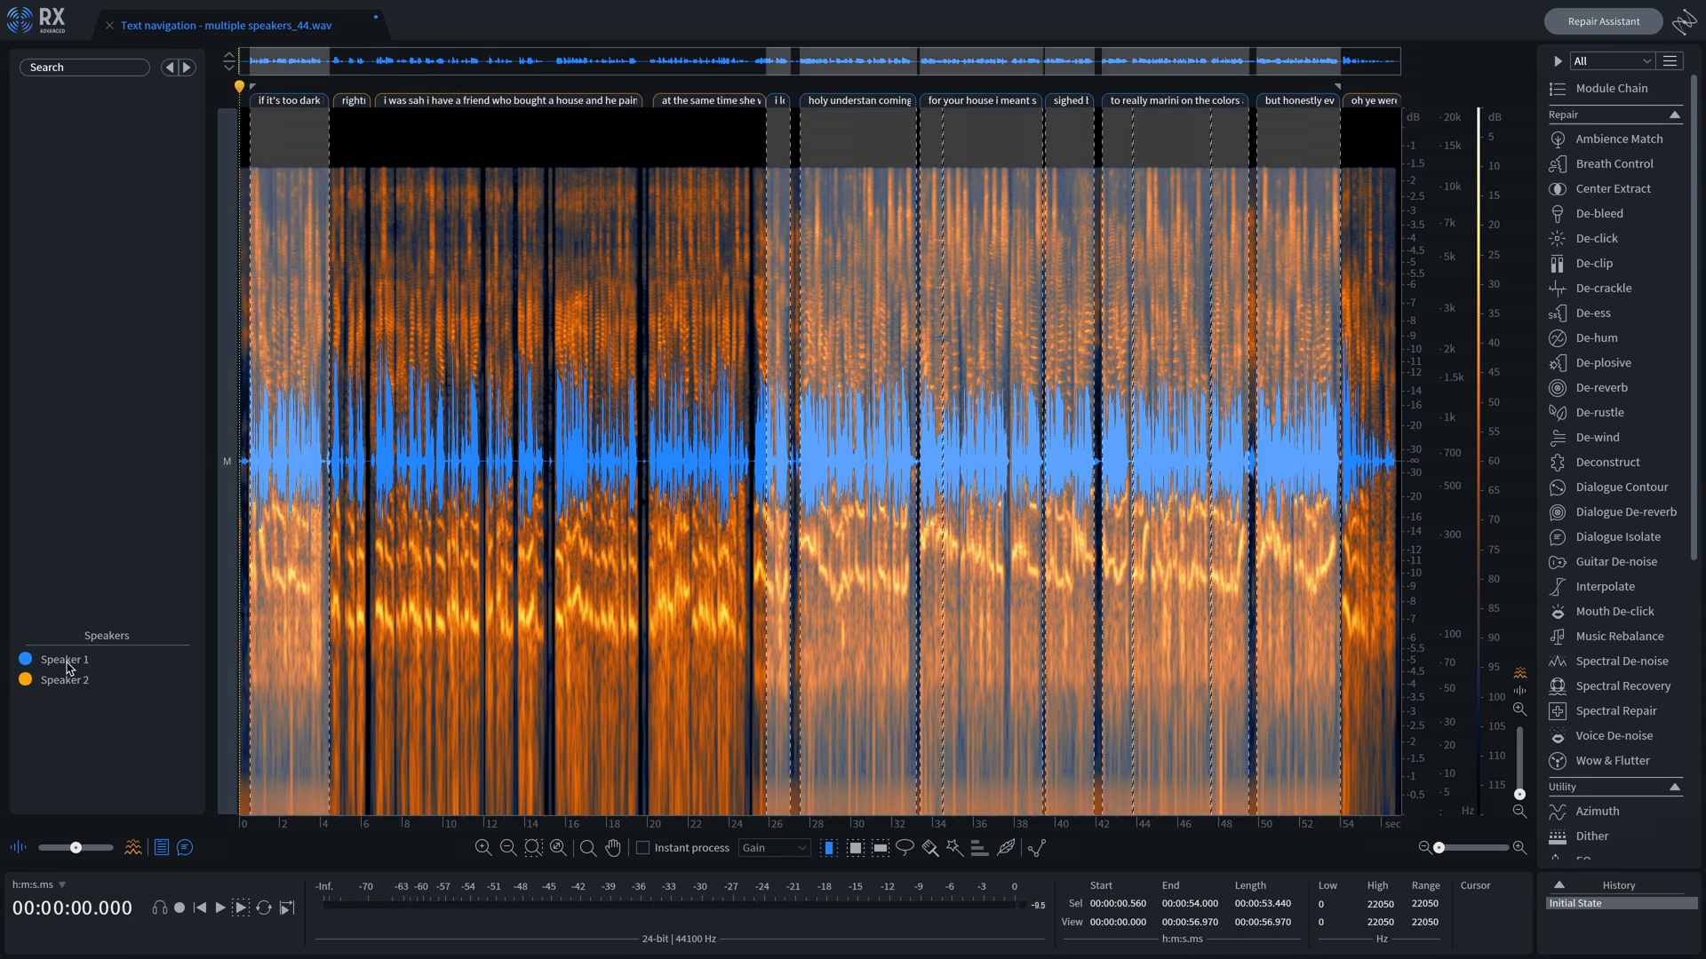
Start renaming 'Speaker 1' in the Speakers list to a real name.
left_click(216, 910)
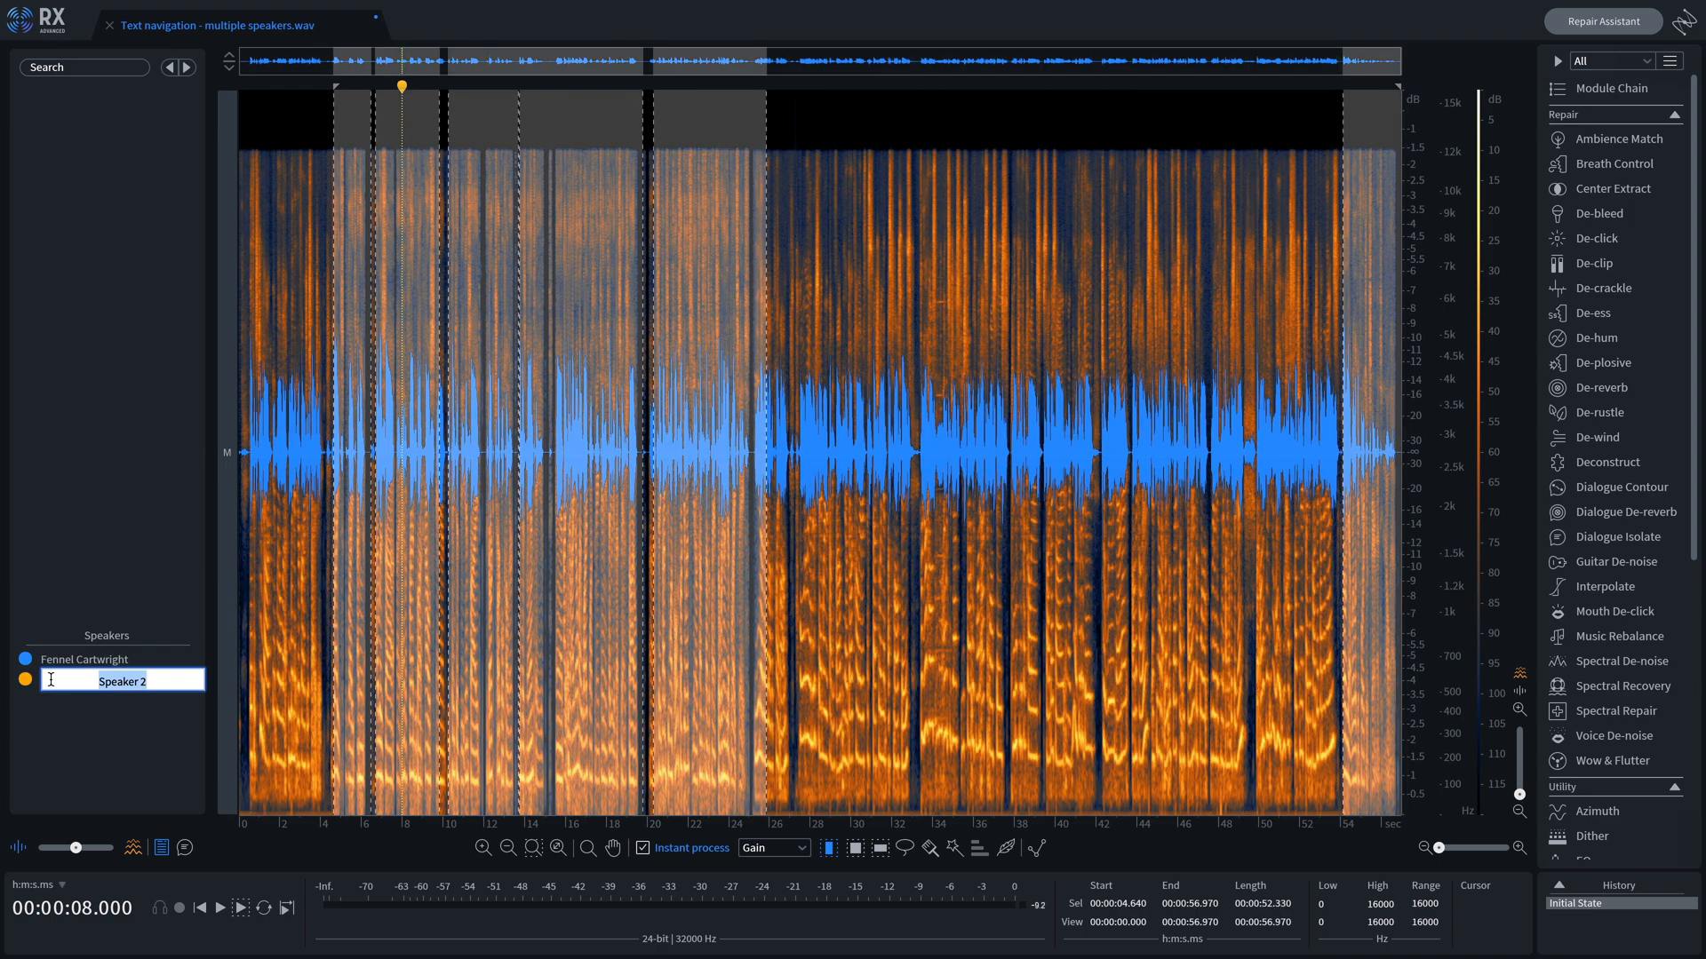
Rename 'Speaker 2' to 'Hoyt Herringbone' and confirm it.
type("Hoyt Herringbone")
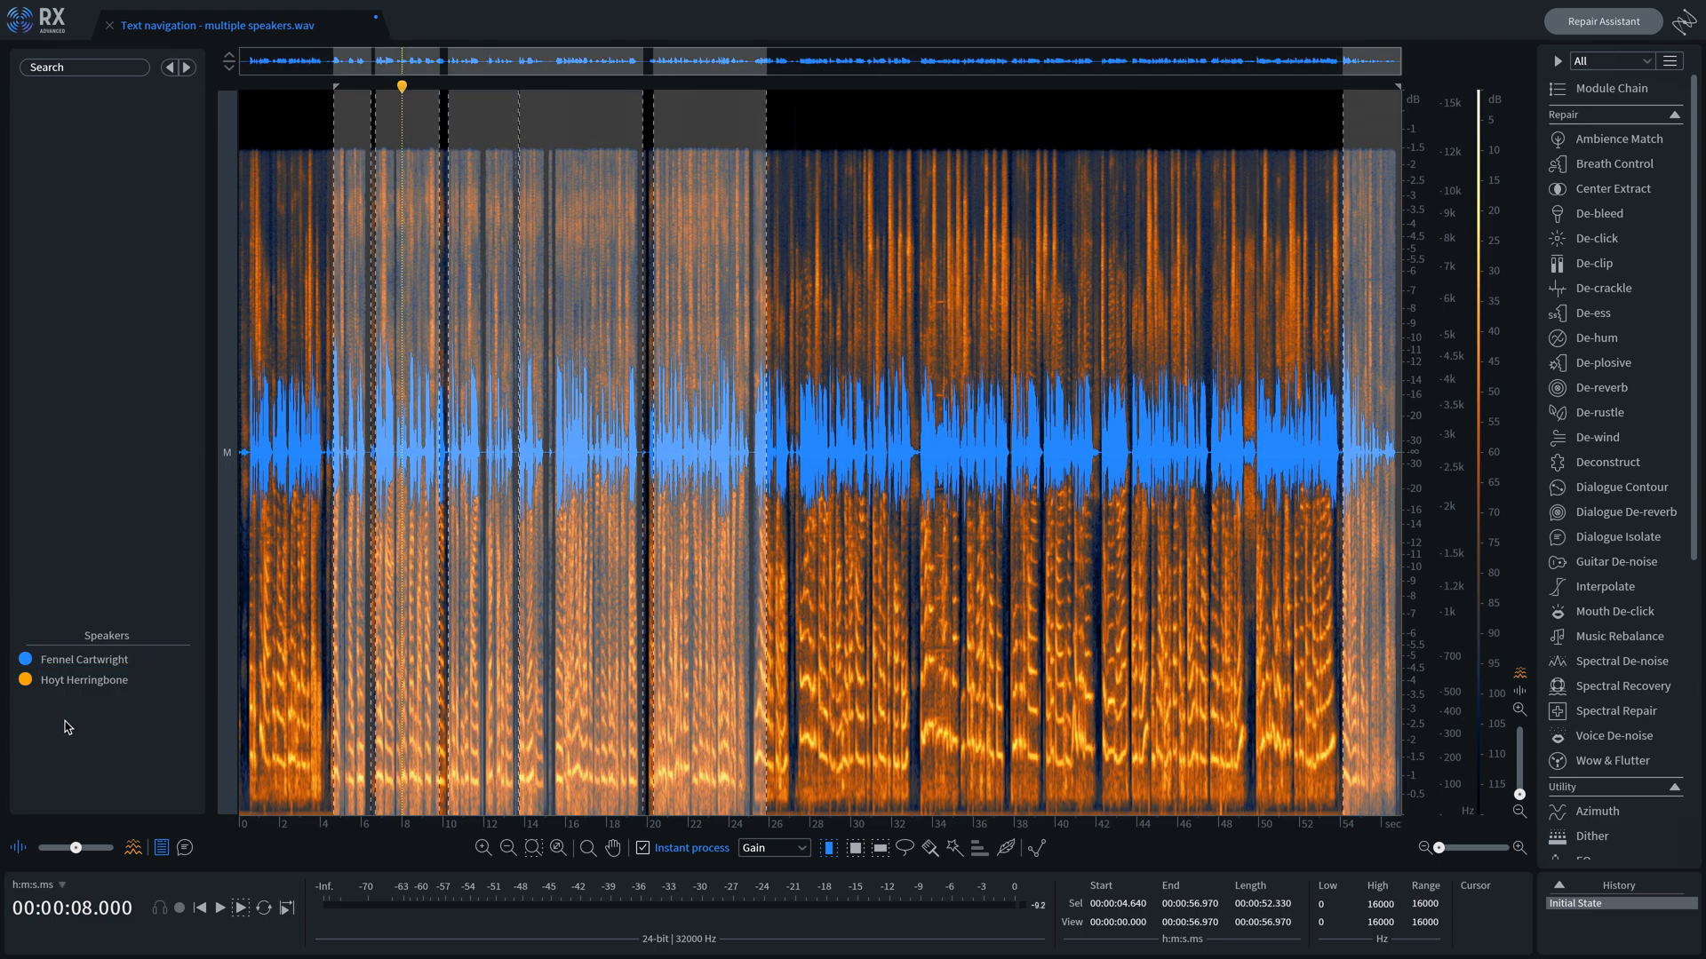